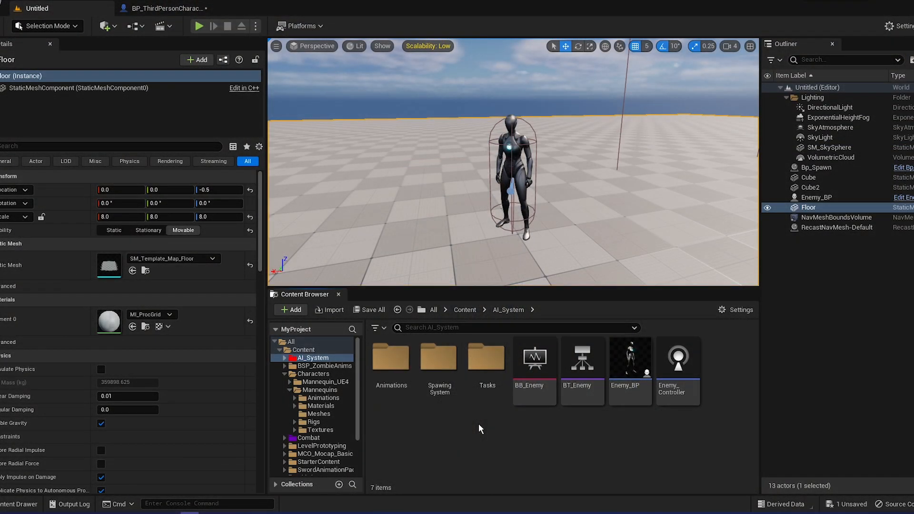
Create a new Widget folder inside AI_System for the health bar widget
{"action": "left_click", "coordinate": [290, 309]}
{"action": "type", "text": "Widget"}
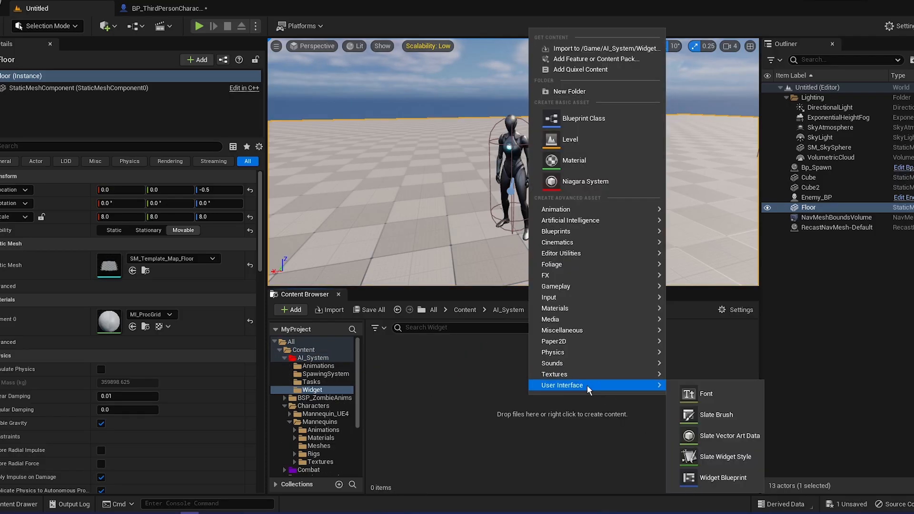
{"action": "mouse_move", "coordinate": [723, 477]}
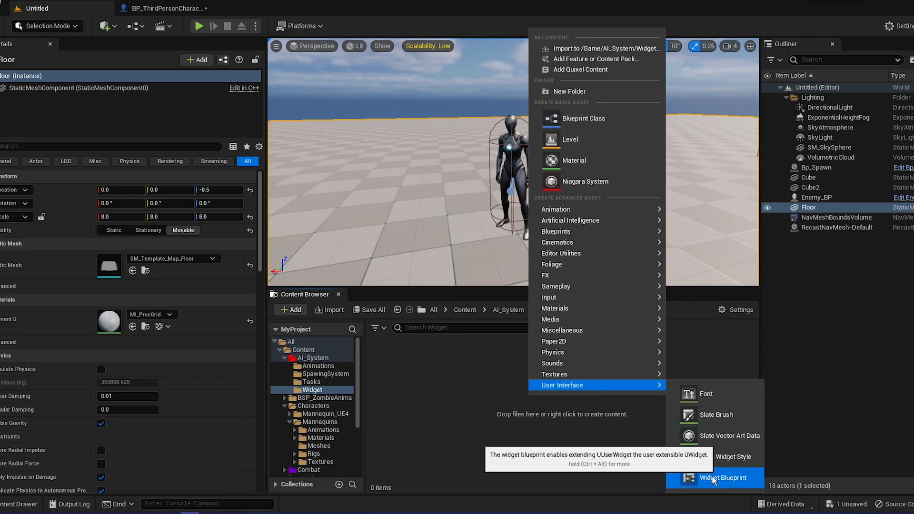
Create the HealthBar_WB widget blueprint and place a Progress Bar on its canvas
{"action": "left_click", "coordinate": [723, 477]}
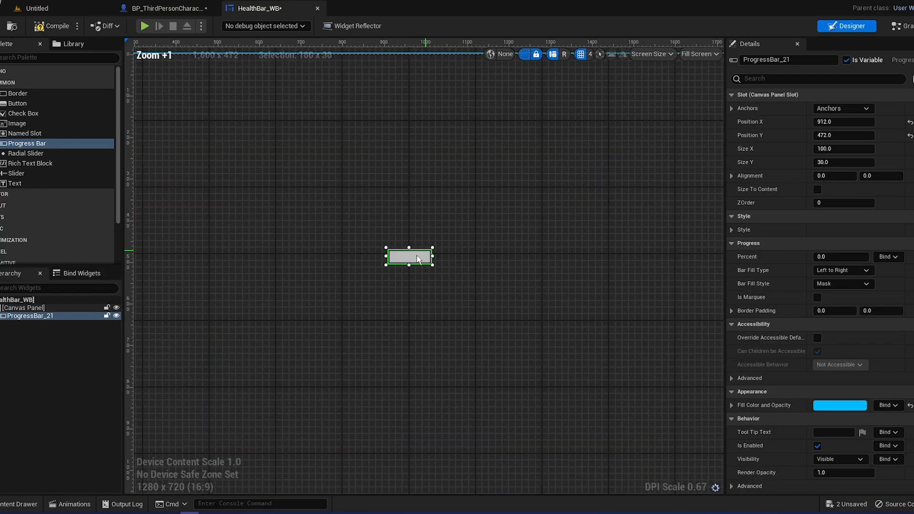
Anchor the progress bar to the canvas centre and stretch it into a wide, thin centred bar
{"action": "left_click", "coordinate": [868, 108]}
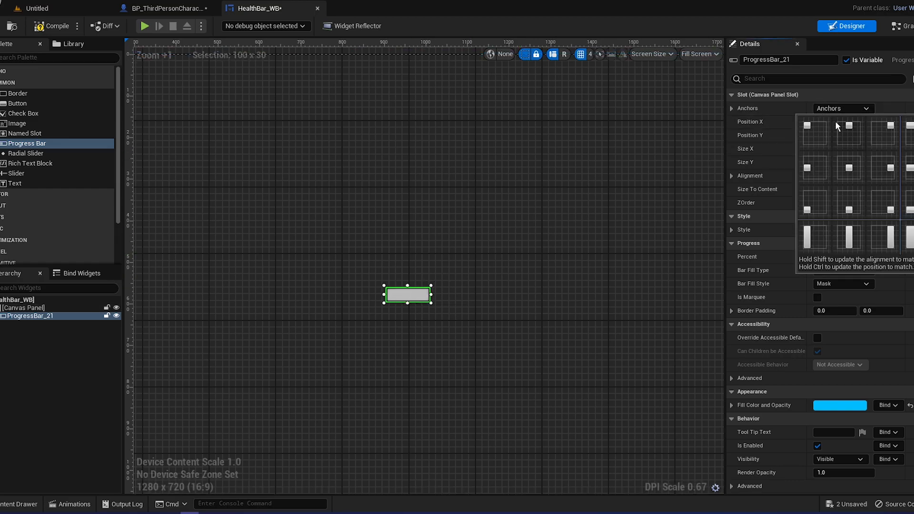
{"action": "left_click", "coordinate": [848, 126]}
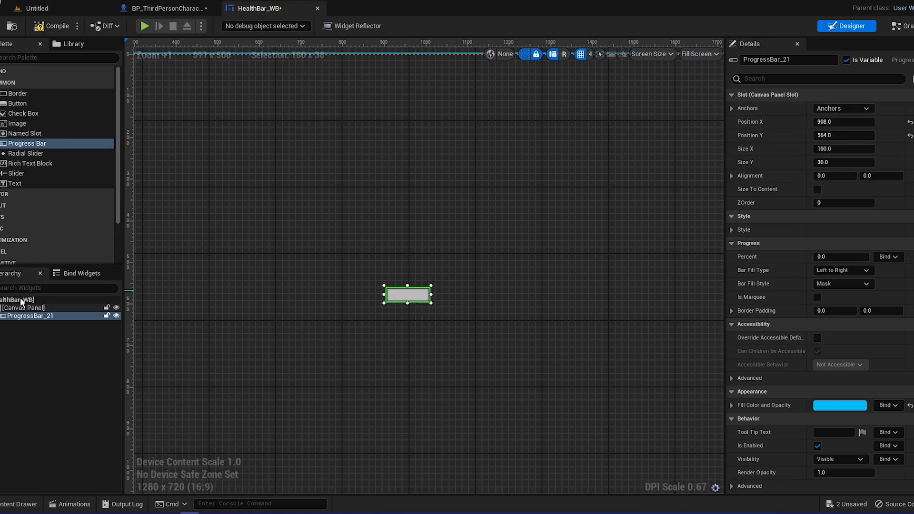
{"action": "left_click", "coordinate": [841, 108]}
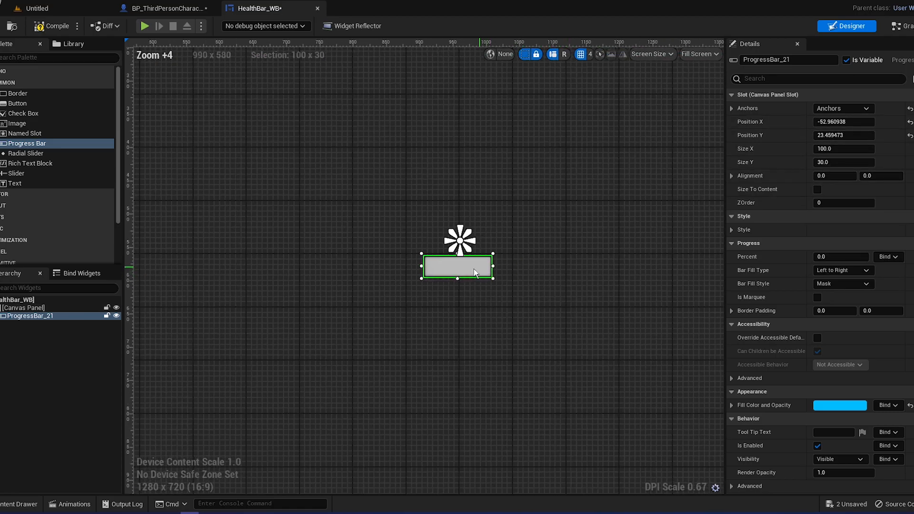
{"action": "left_click_drag", "start_coordinate": [456, 267], "coordinate": [463, 238]}
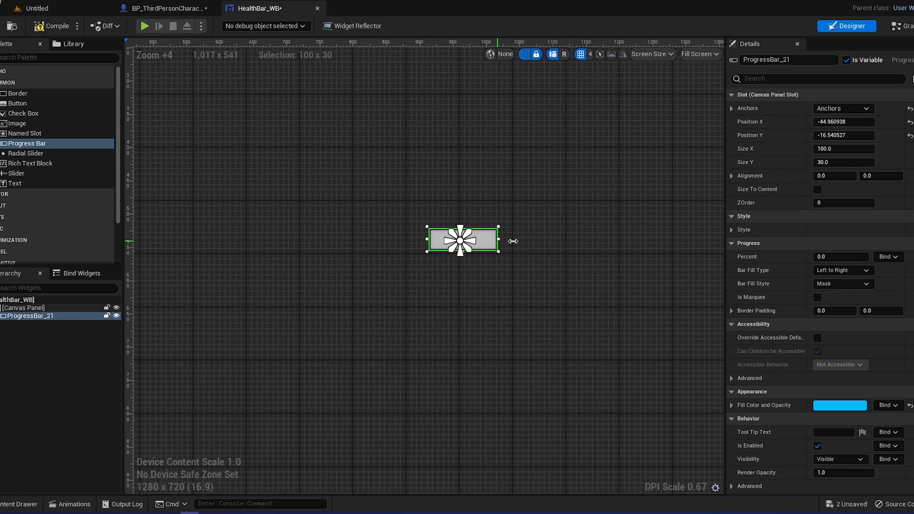
{"action": "left_click_drag", "start_coordinate": [497, 241], "coordinate": [585, 250]}
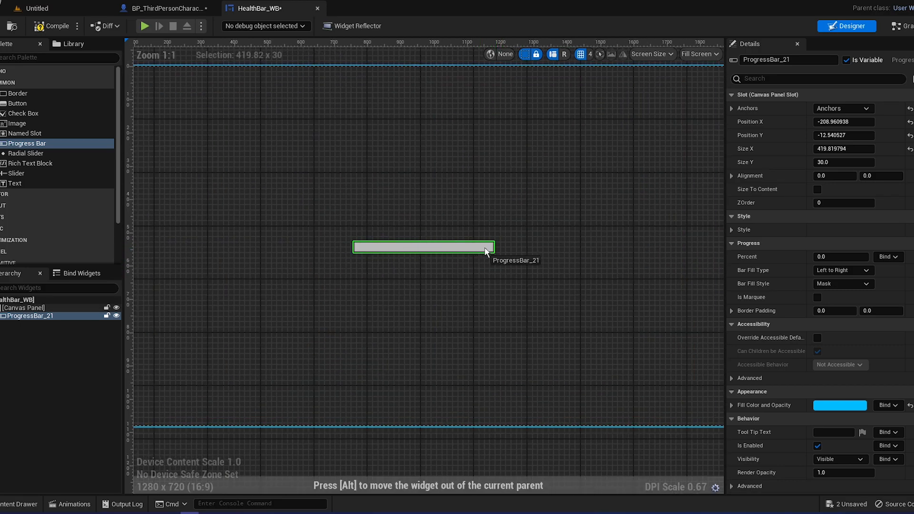
{"action": "left_click_drag", "start_coordinate": [494, 246], "coordinate": [502, 247]}
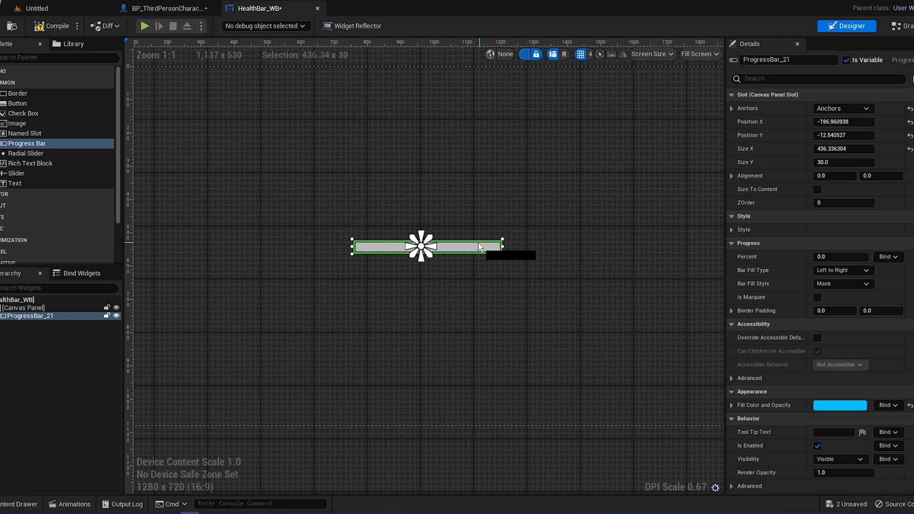
{"action": "left_click_drag", "start_coordinate": [481, 246], "coordinate": [445, 253]}
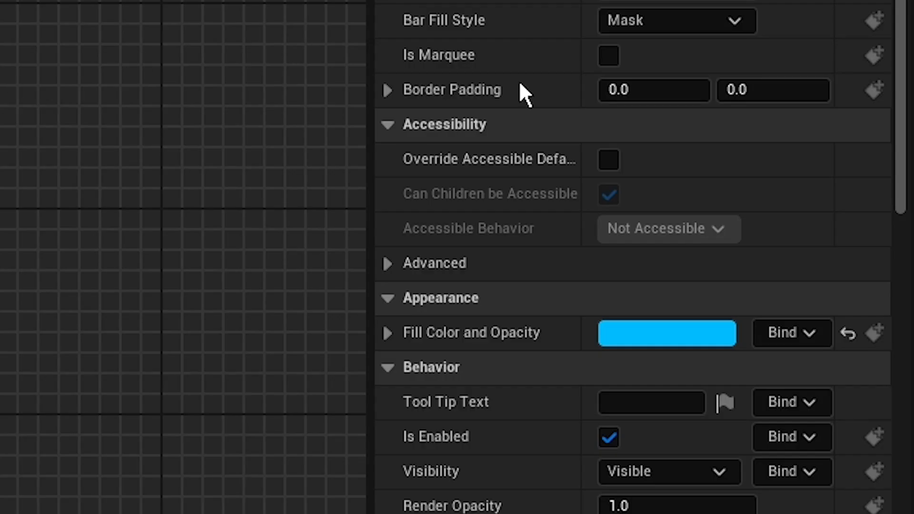
Raise the bar's preview percent and set its fill colour to a dark red
{"action": "scroll", "scroll_direction": "down", "scroll_amount": 3}
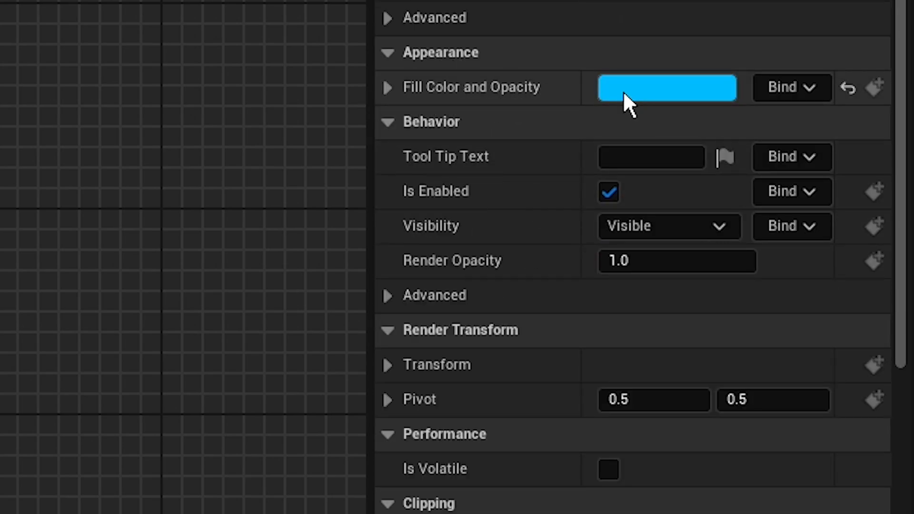
{"action": "left_click", "coordinate": [666, 88]}
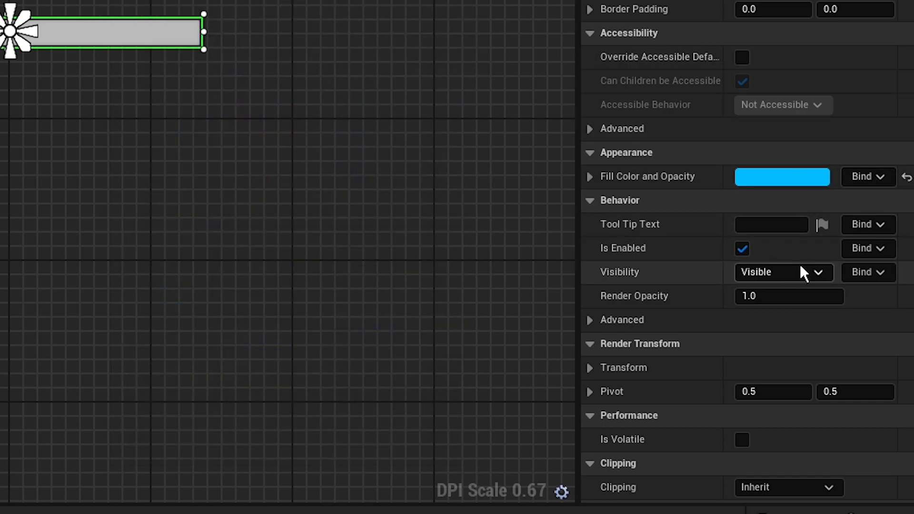
{"action": "scroll", "scroll_direction": "down", "scroll_amount": 3}
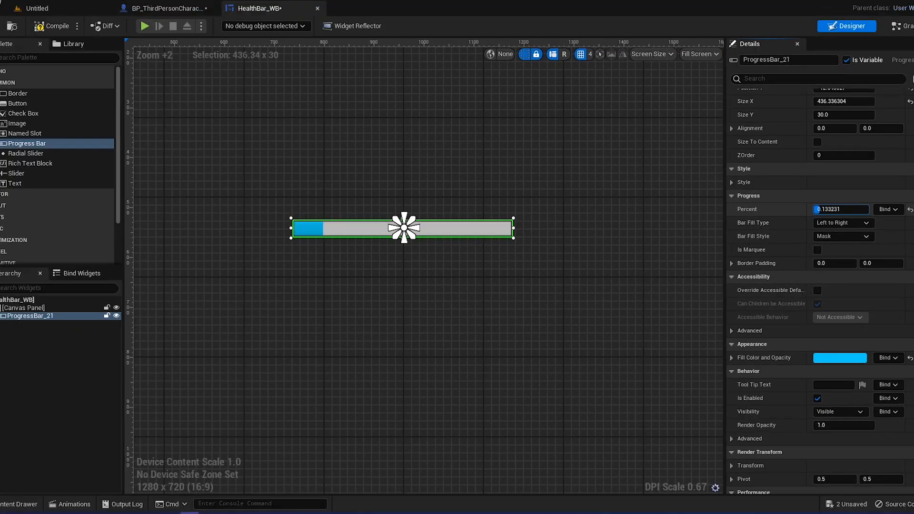
{"action": "left_click", "coordinate": [840, 357]}
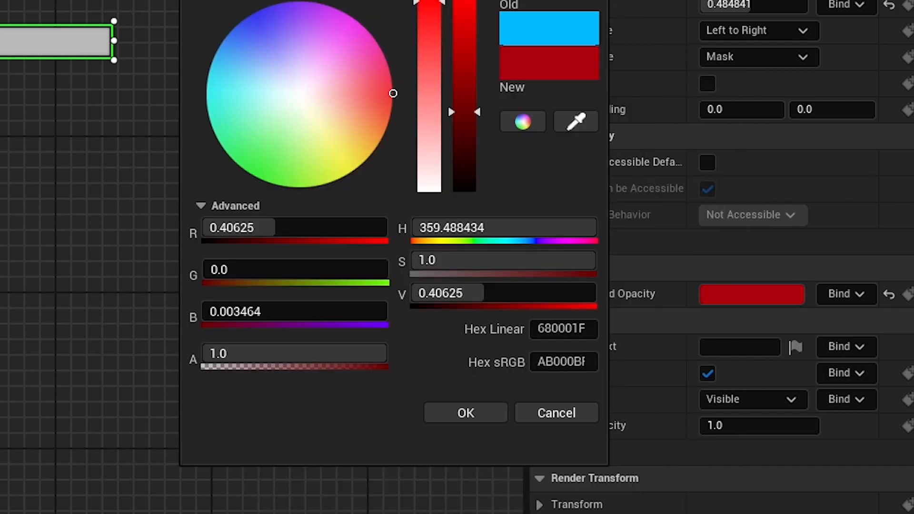
{"action": "left_click", "coordinate": [466, 412]}
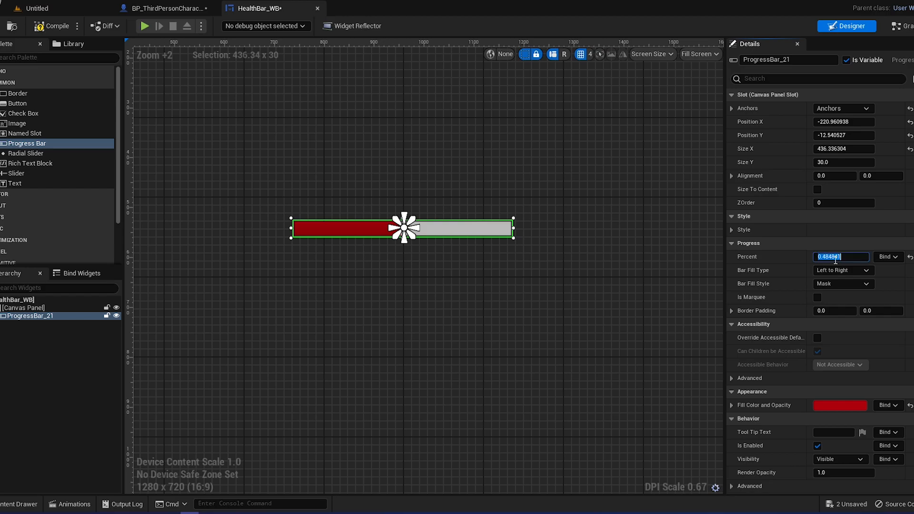
Set the bar's Percent to 0.5, then open Enemy_BP and inspect its Health variable
{"action": "type", "text": "0.5"}
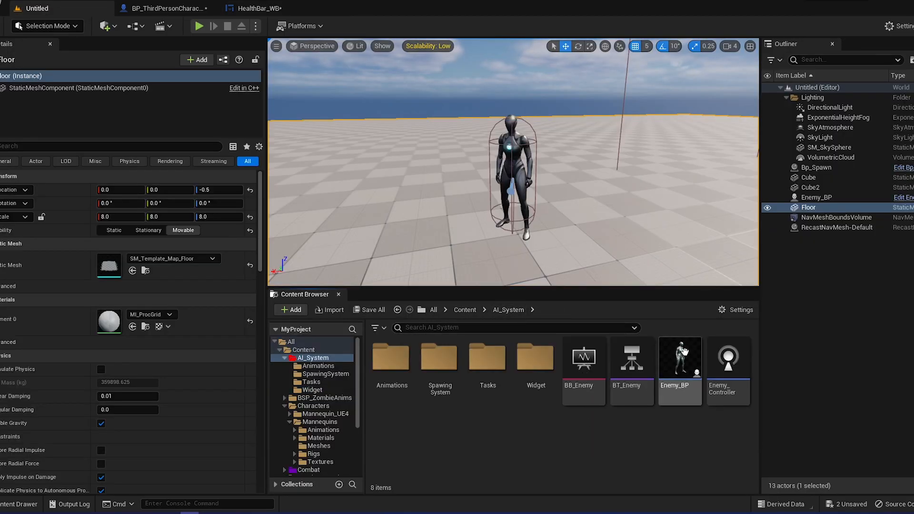
{"action": "double_click", "coordinate": [679, 359]}
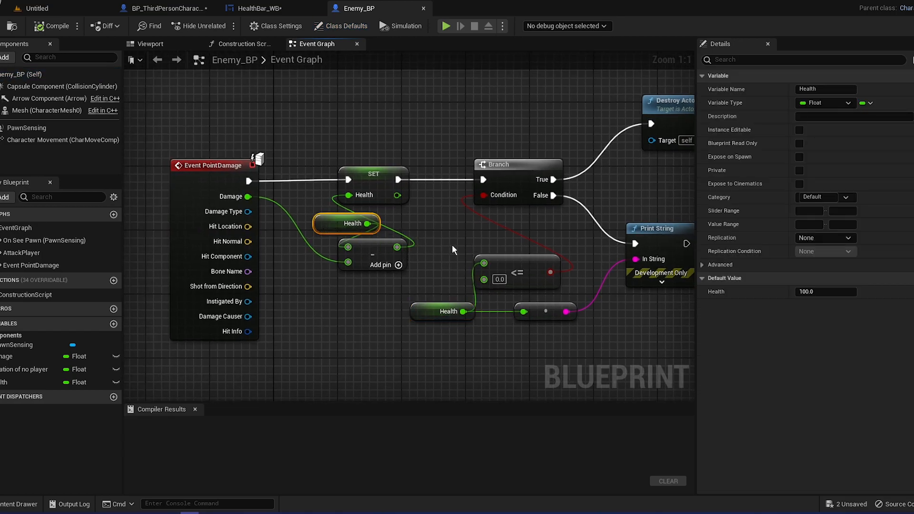
{"action": "mouse_move", "coordinate": [278, 367]}
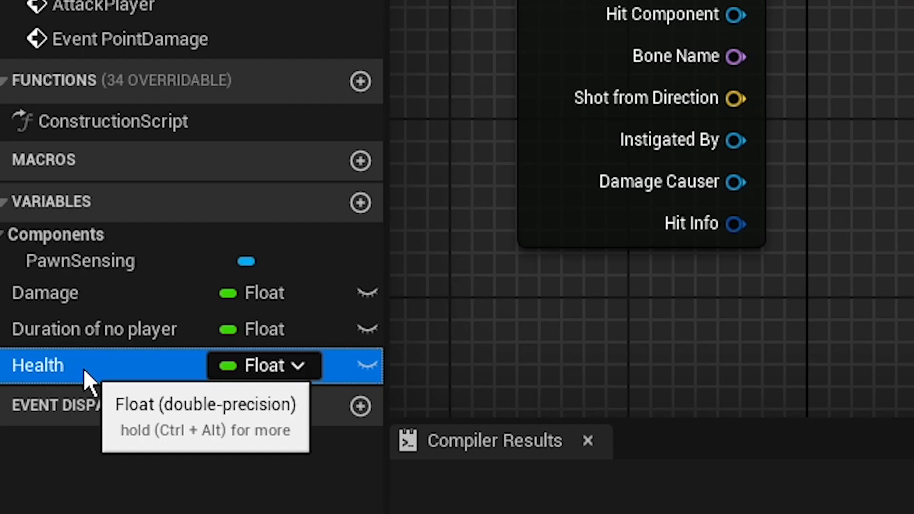
{"action": "double_click", "coordinate": [39, 365]}
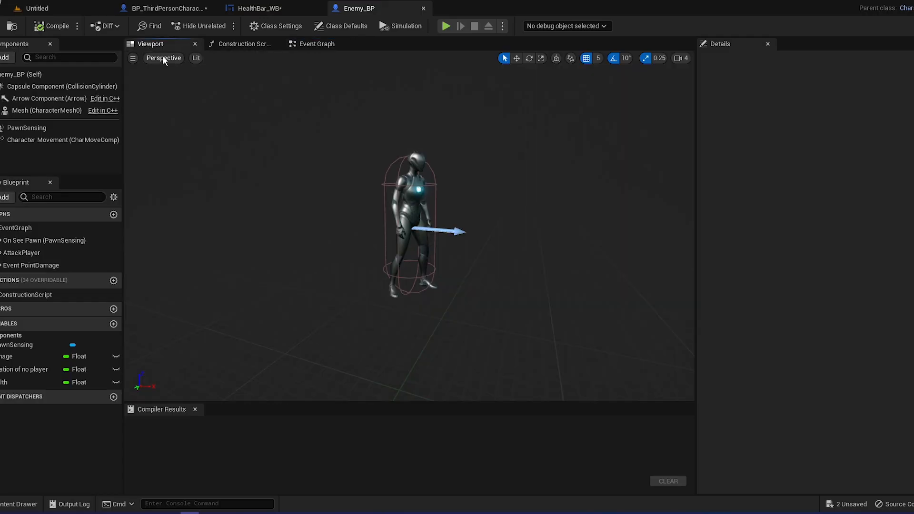
Select Enemy_BP's character mesh component to host a new Widget component
{"action": "left_click", "coordinate": [47, 111]}
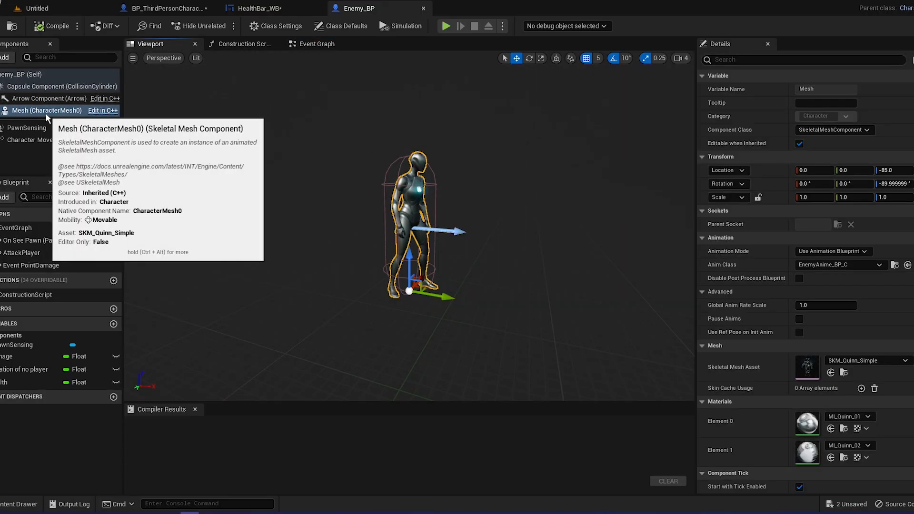
{"action": "mouse_move", "coordinate": [27, 98]}
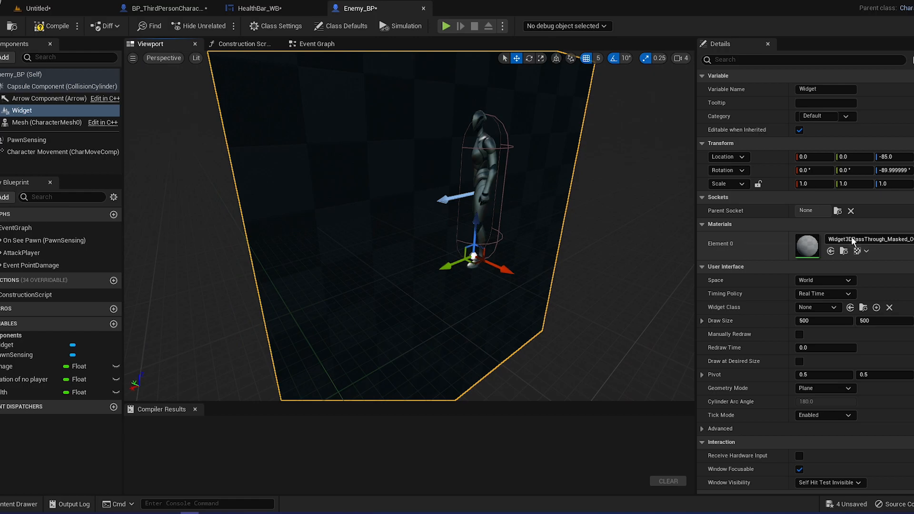
{"action": "mouse_move", "coordinate": [868, 285]}
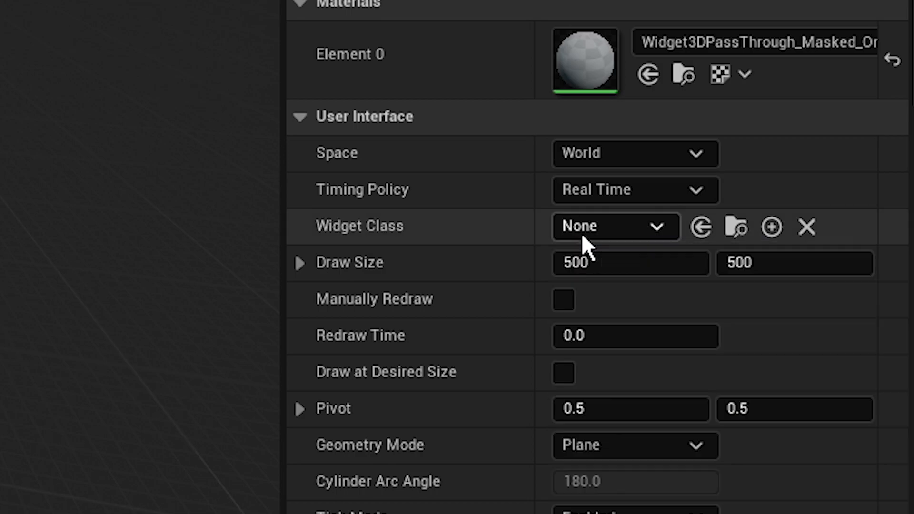
Set the widget component's Widget Class to HealthBar_WB so the red bar floats above the enemy
{"action": "left_click", "coordinate": [614, 227]}
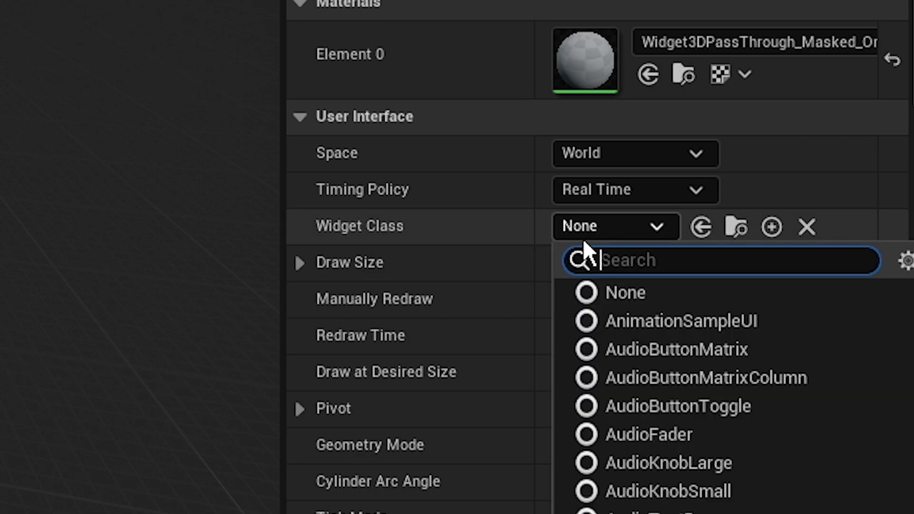
{"action": "type", "text": "heal"}
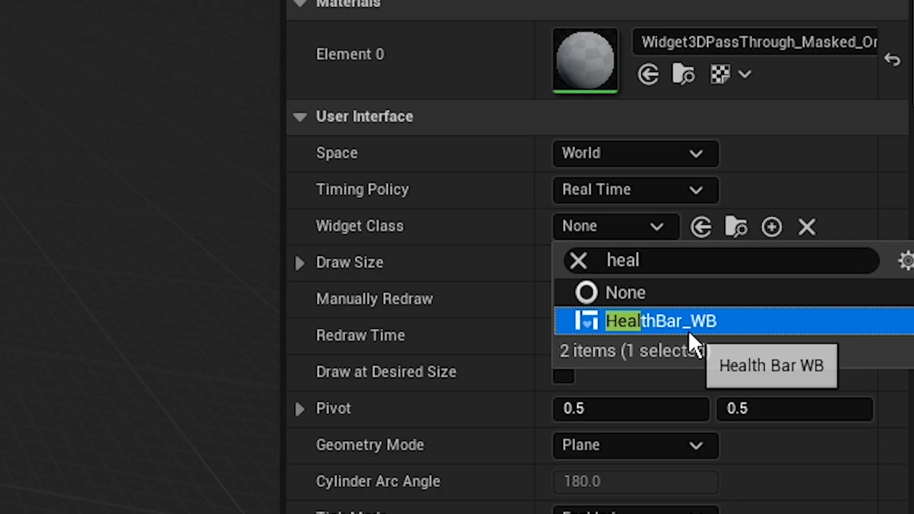
{"action": "left_click", "coordinate": [657, 321]}
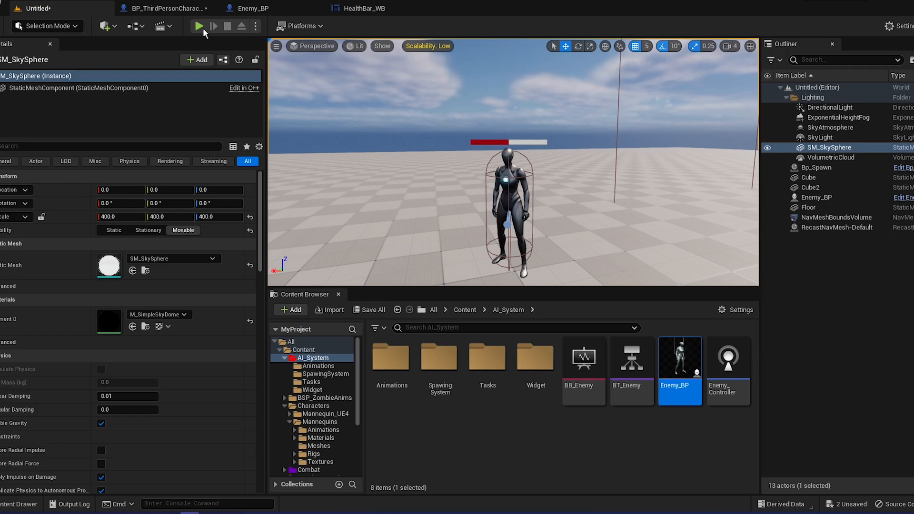
Change the health bar widget's Space from World to Screen and compile Enemy_BP
{"action": "left_click", "coordinate": [200, 26]}
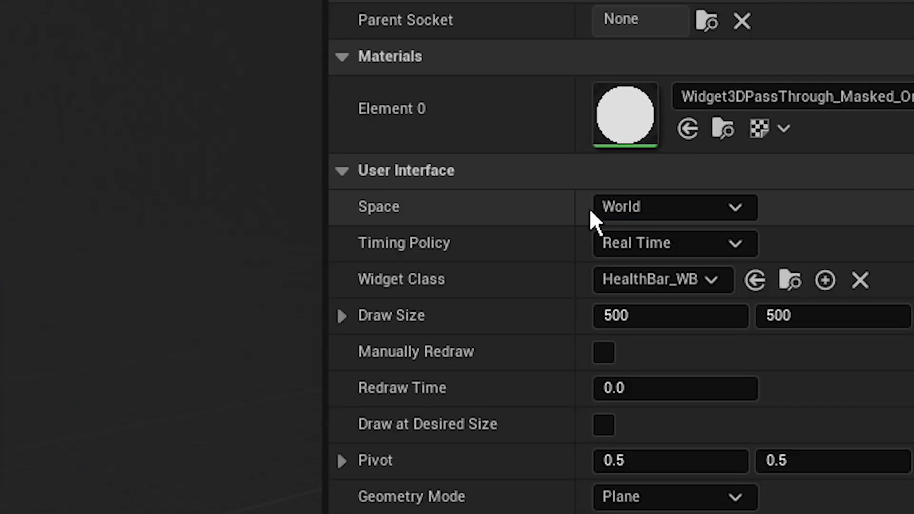
{"action": "left_click", "coordinate": [673, 206]}
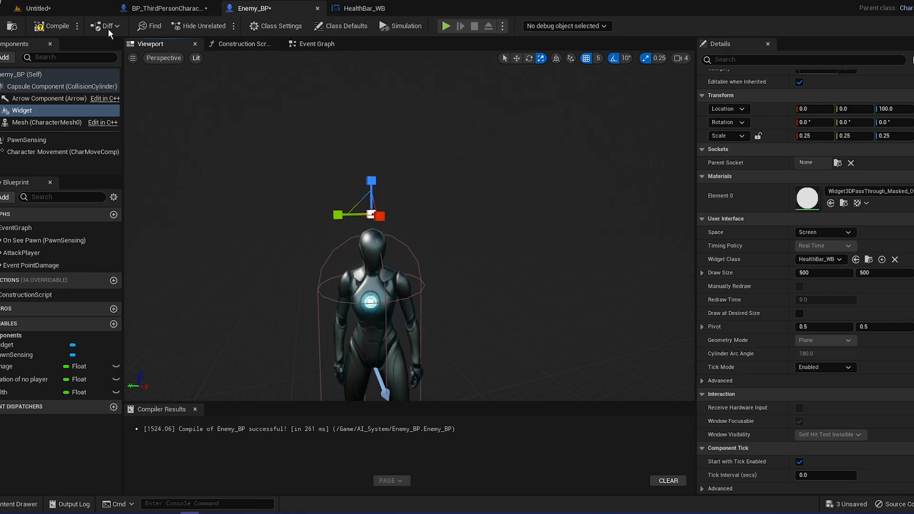
Play the level to check health bars above the enemies, then return to the Enemy_BP blueprint
{"action": "left_click", "coordinate": [35, 9]}
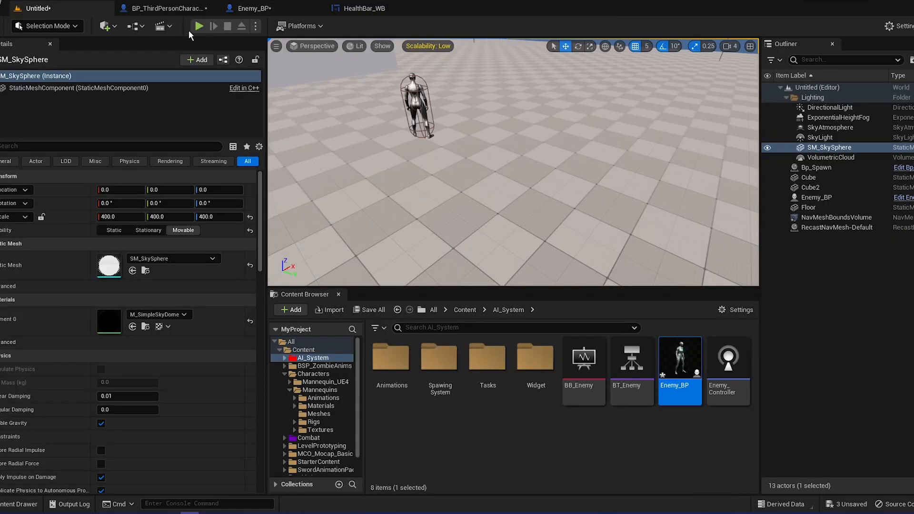
{"action": "left_click", "coordinate": [197, 26]}
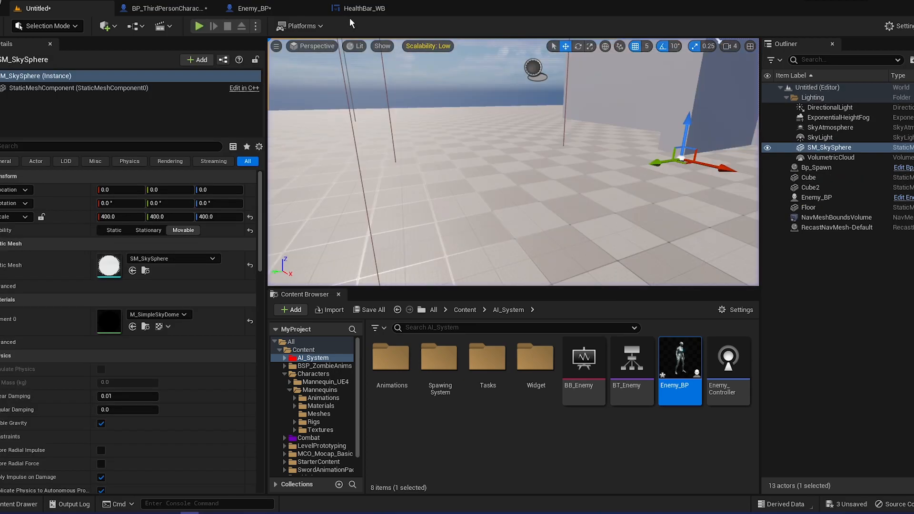
{"action": "left_click", "coordinate": [362, 9]}
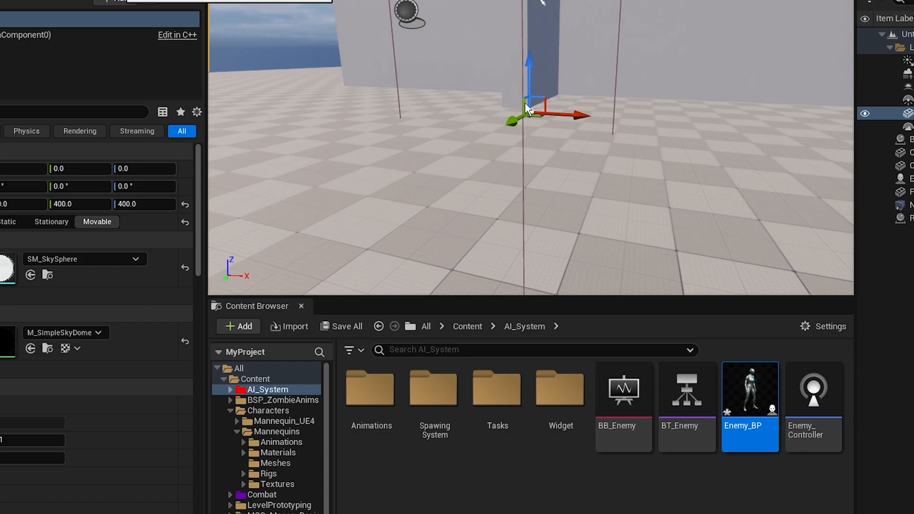
{"action": "left_click", "coordinate": [214, 26]}
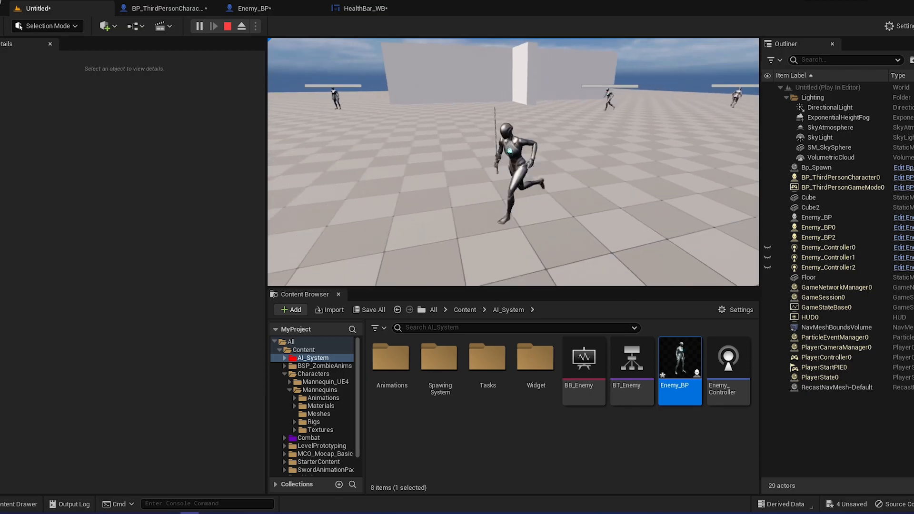
{"action": "left_click", "coordinate": [165, 8]}
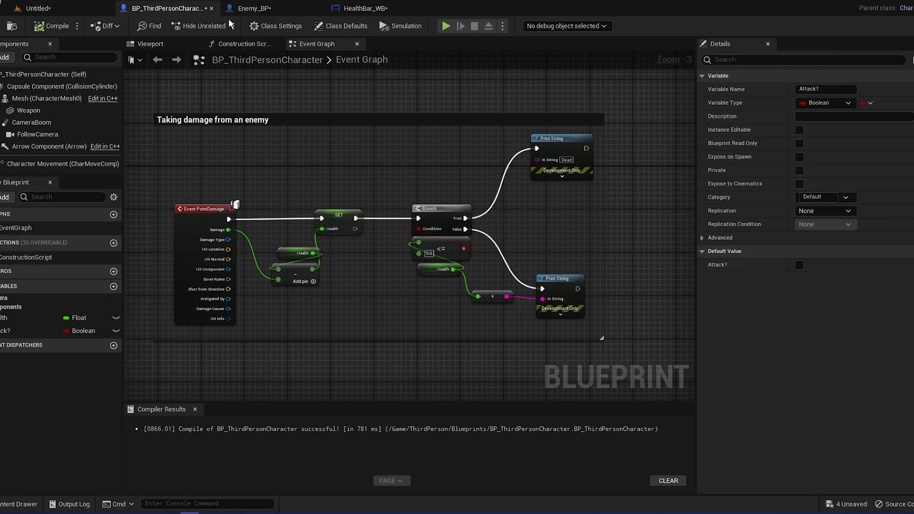
{"action": "left_click", "coordinate": [258, 9]}
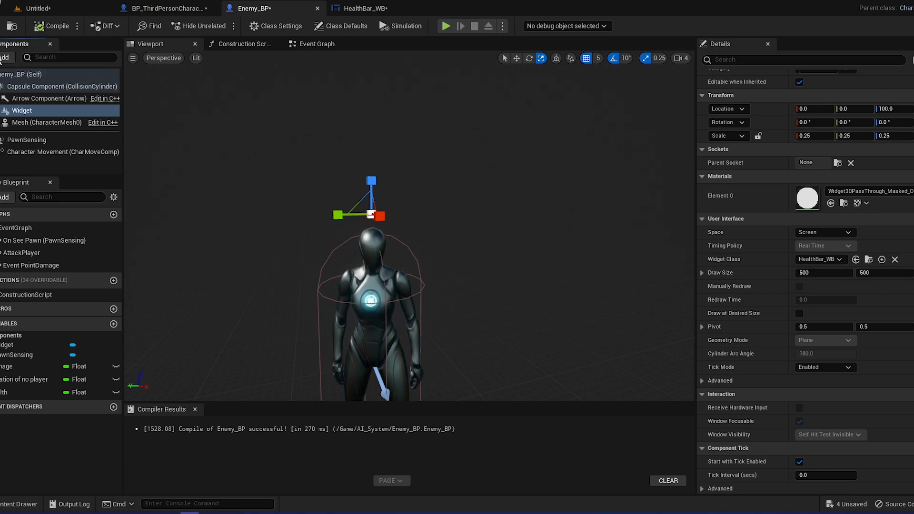
Add a Sphere component to Enemy_BP with a sphere radius of 500
{"action": "left_click", "coordinate": [6, 57]}
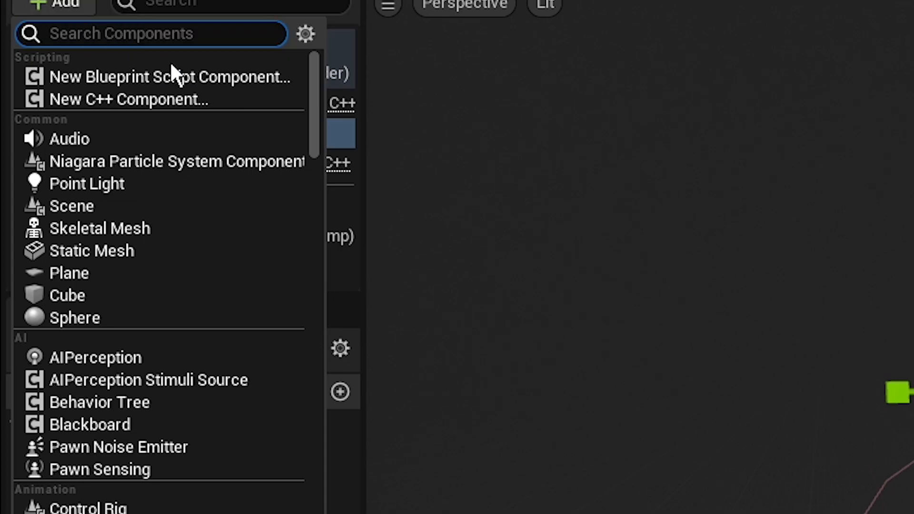
{"action": "type", "text": "s"}
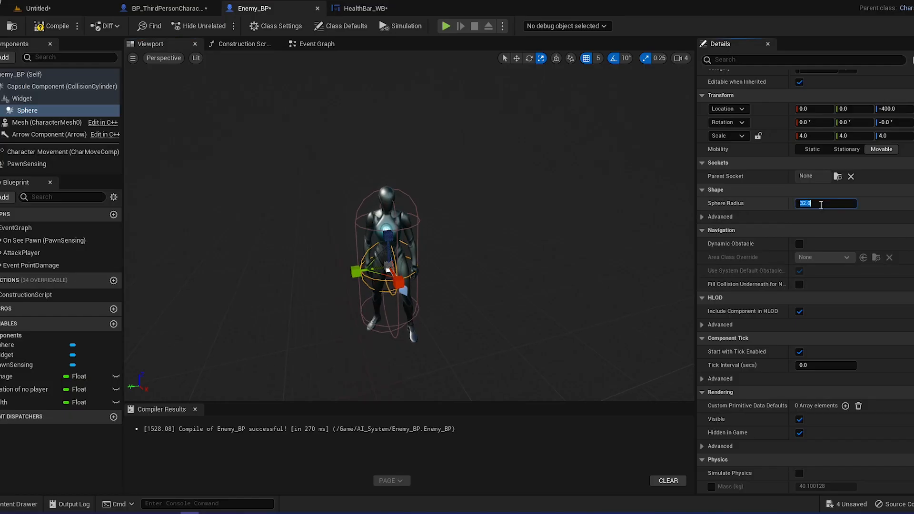
{"action": "type", "text": "500.0"}
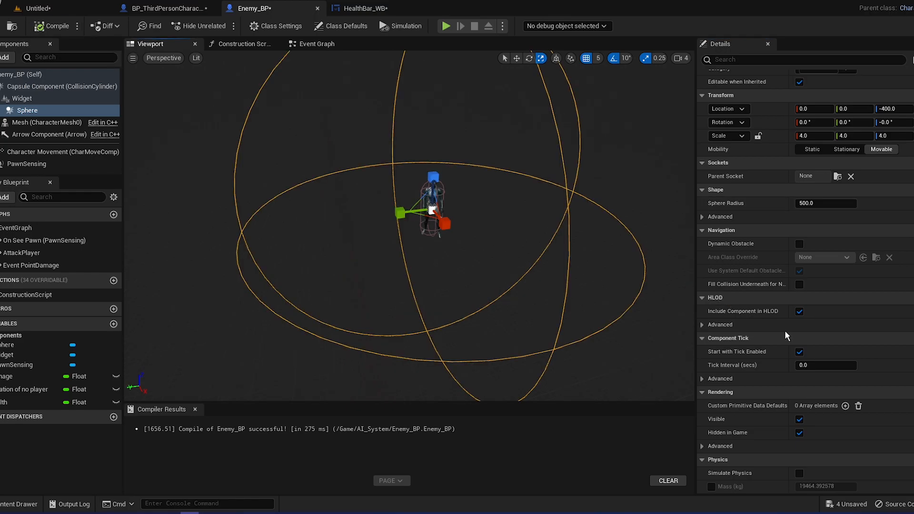
{"action": "scroll", "scroll_direction": "down", "scroll_amount": 3}
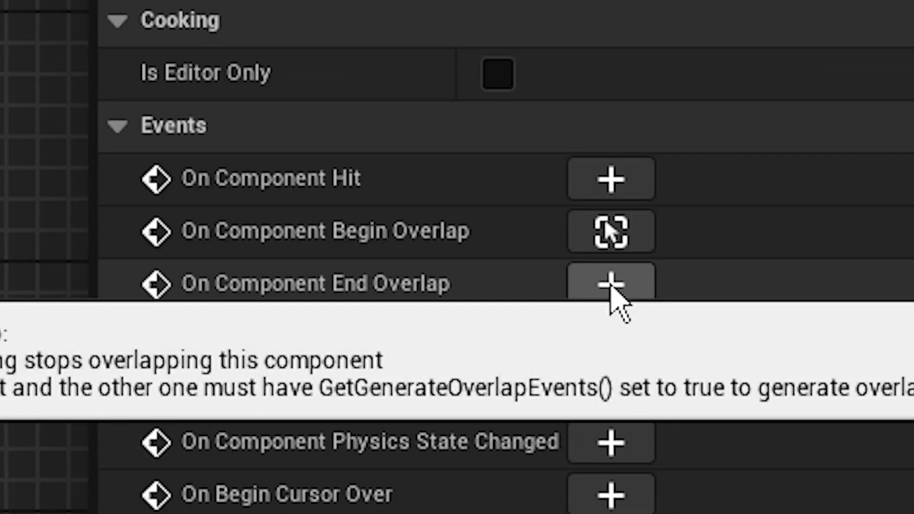
Add the sphere's end-overlap event and a Cast To node after the Sequence
{"action": "left_click", "coordinate": [610, 282]}
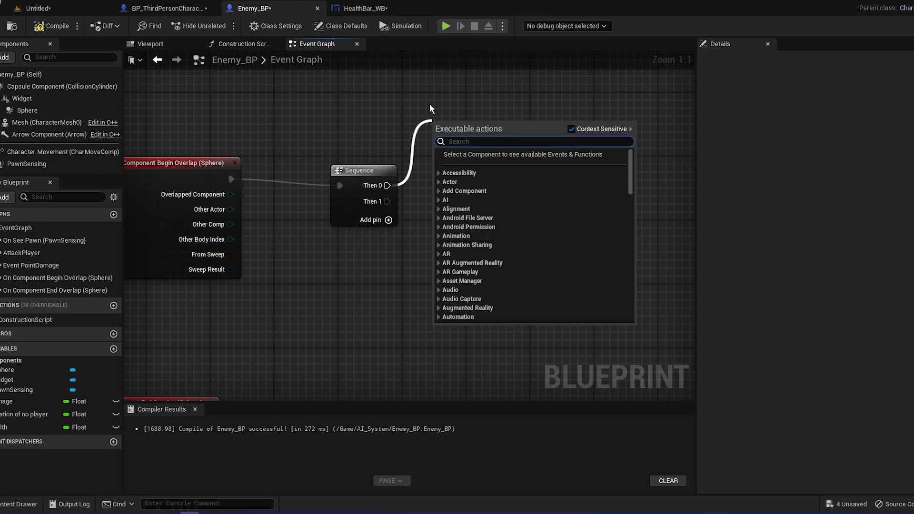
{"action": "type", "text": "cast t"}
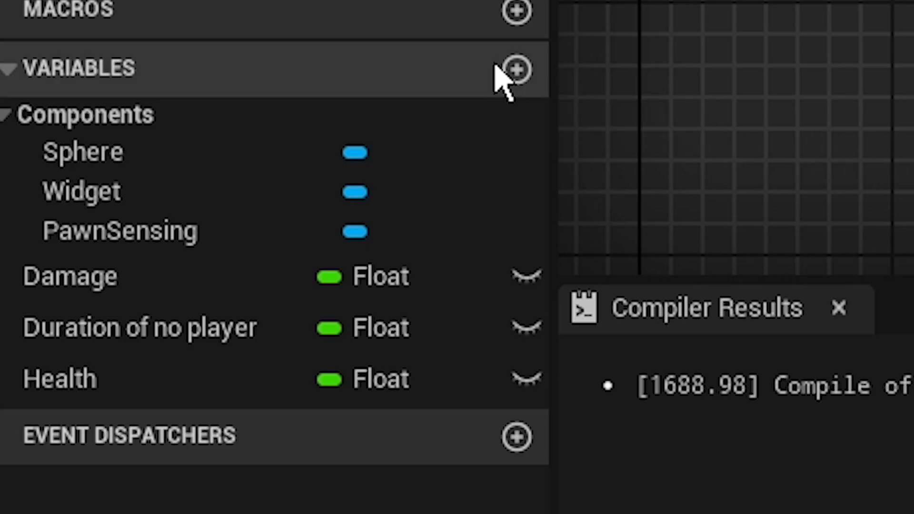
Create the AllInRange variable as an Actor object reference array, then start another variable
{"action": "left_click", "coordinate": [515, 70]}
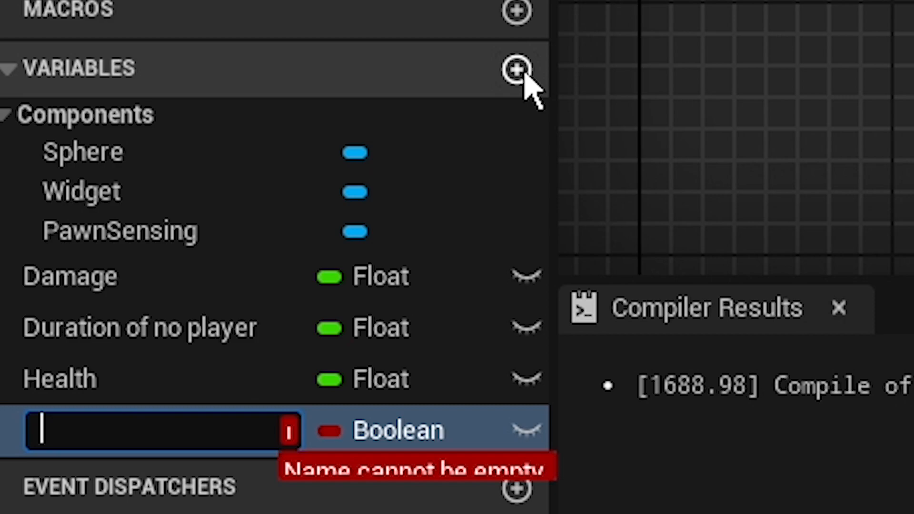
{"action": "type", "text": "A"}
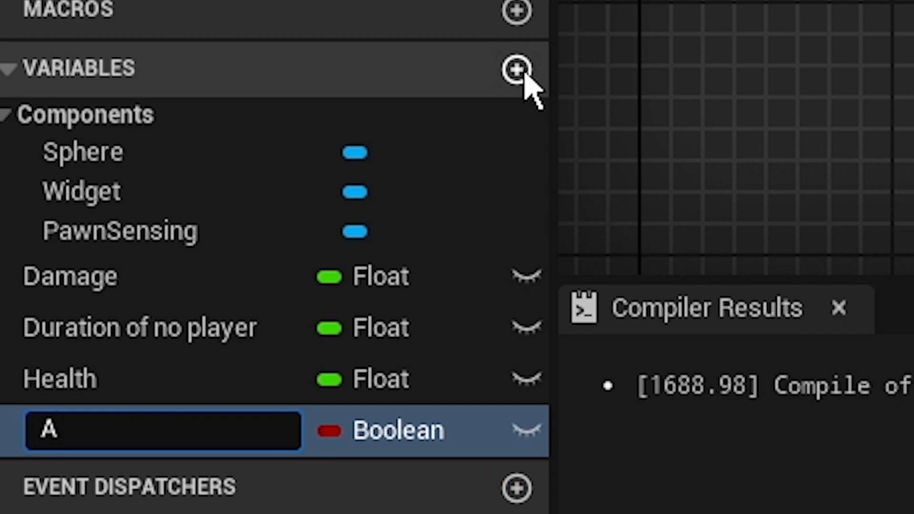
{"action": "type", "text": "llInRange"}
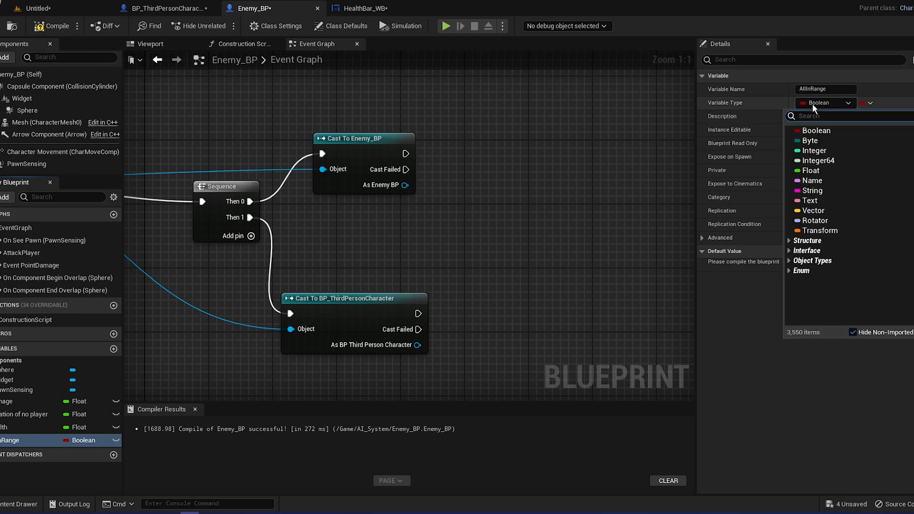
{"action": "type", "text": "actor"}
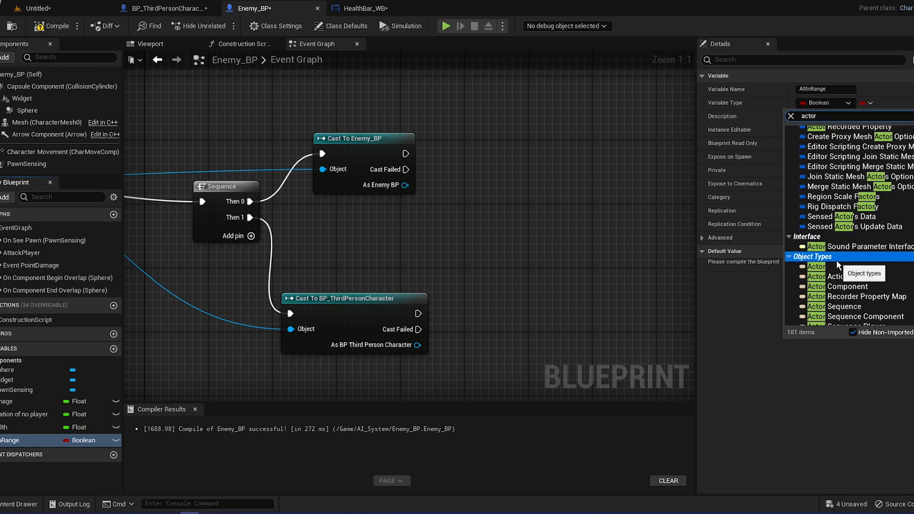
{"action": "left_click", "coordinate": [816, 266]}
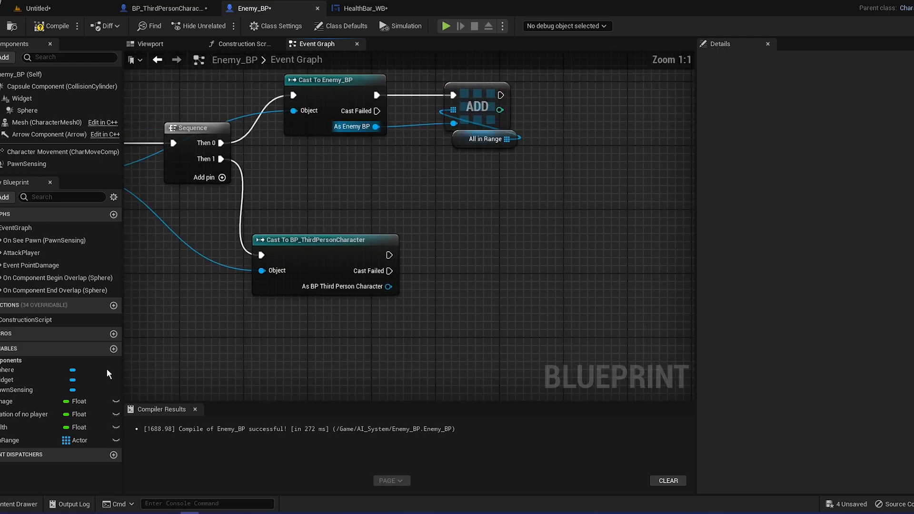
{"action": "left_click", "coordinate": [114, 348]}
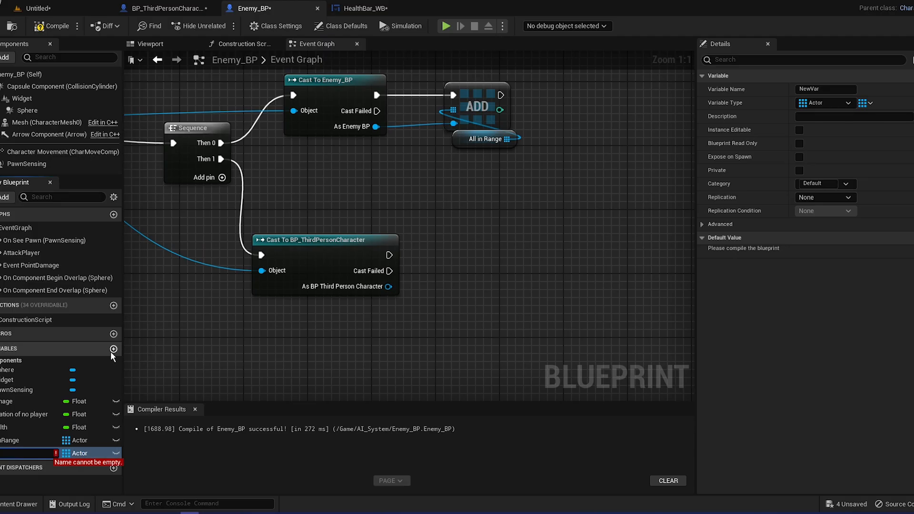
Name the new boolean Dead?, make it a single value, and branch on it after the player cast
{"action": "type", "text": "Dead?"}
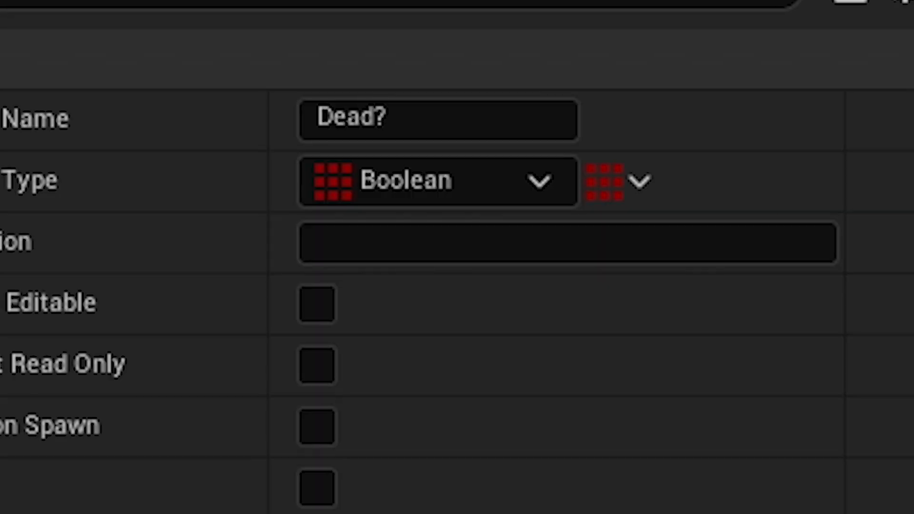
{"action": "left_click", "coordinate": [619, 181]}
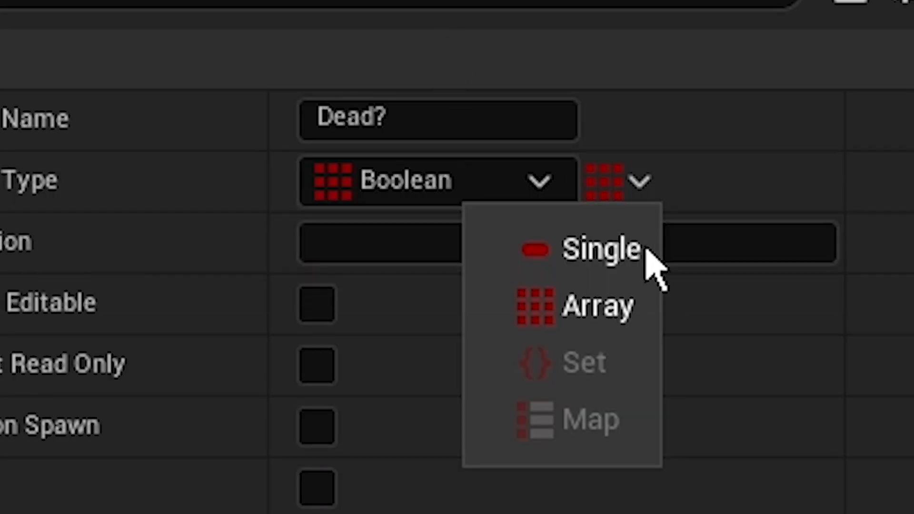
{"action": "left_click", "coordinate": [594, 247]}
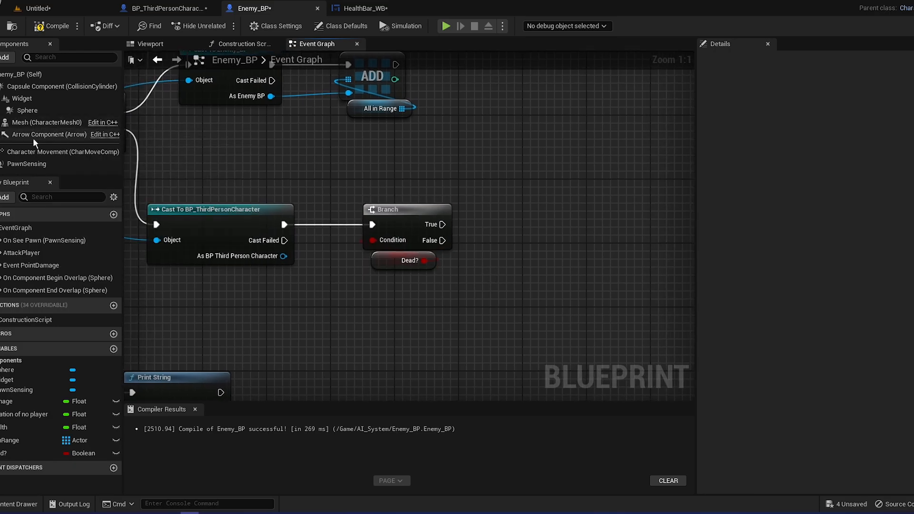
{"action": "left_click", "coordinate": [419, 333]}
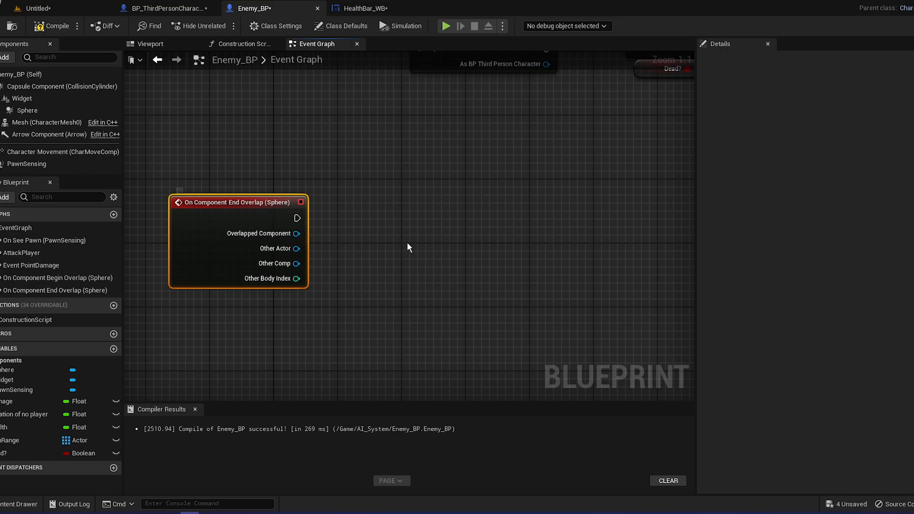
Chain a remove-from-AllInRange node into end overlap and tick New Hidden on Set Hidden in Game
{"action": "scroll", "scroll_direction": "down", "scroll_amount": 3}
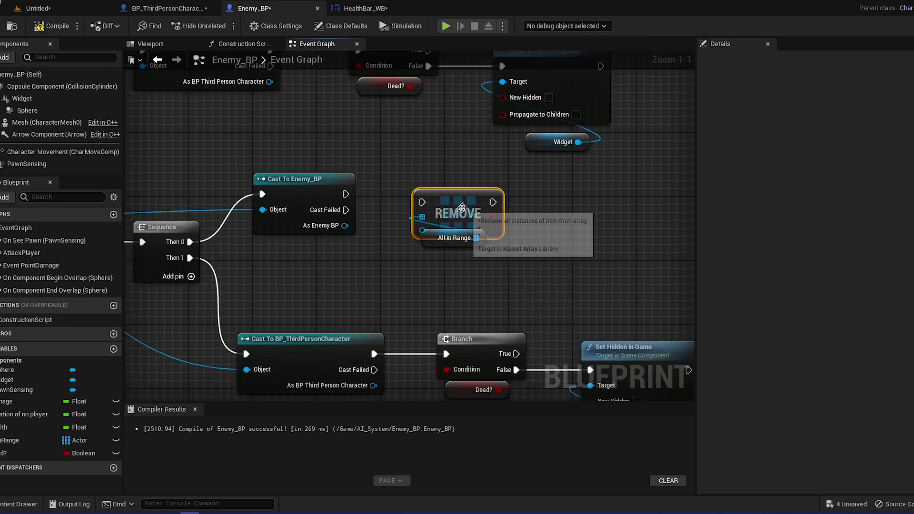
{"action": "left_click_drag", "start_coordinate": [458, 213], "coordinate": [449, 198]}
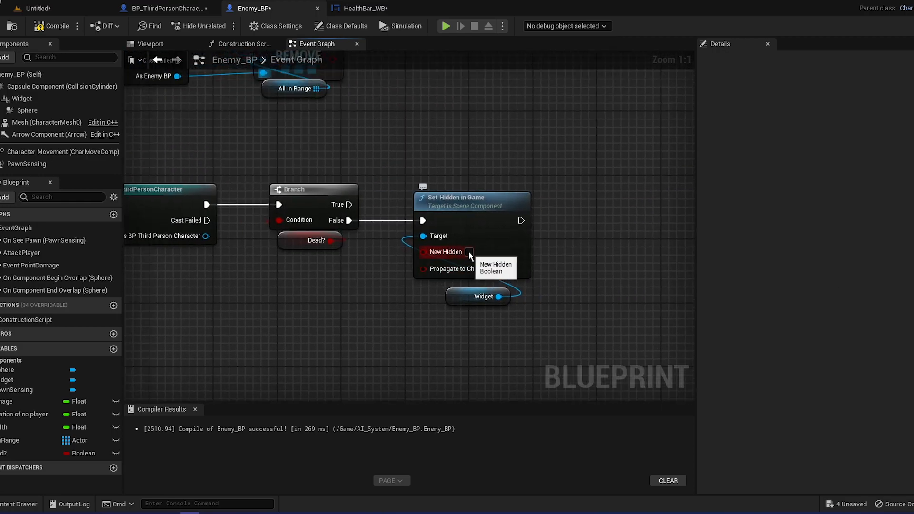
{"action": "left_click", "coordinate": [469, 251]}
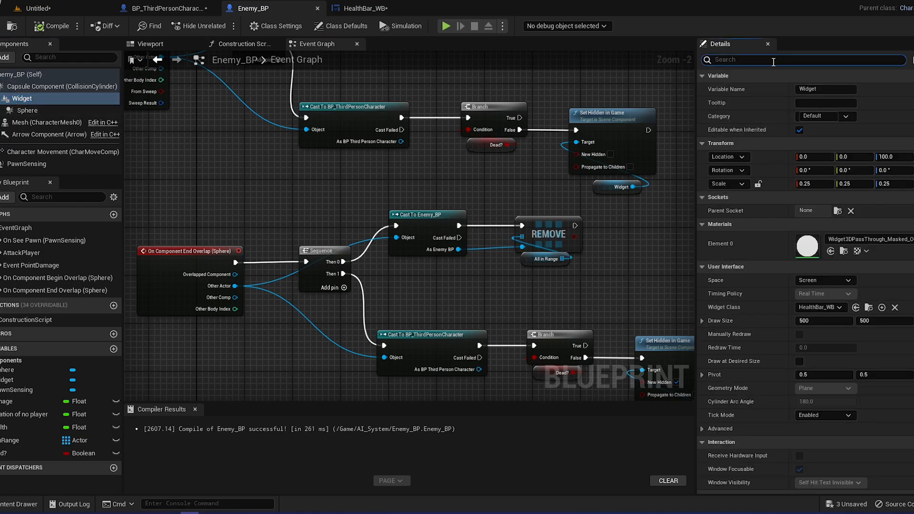
Set the widget component to Hidden in Game by default
{"action": "type", "text": "hidd"}
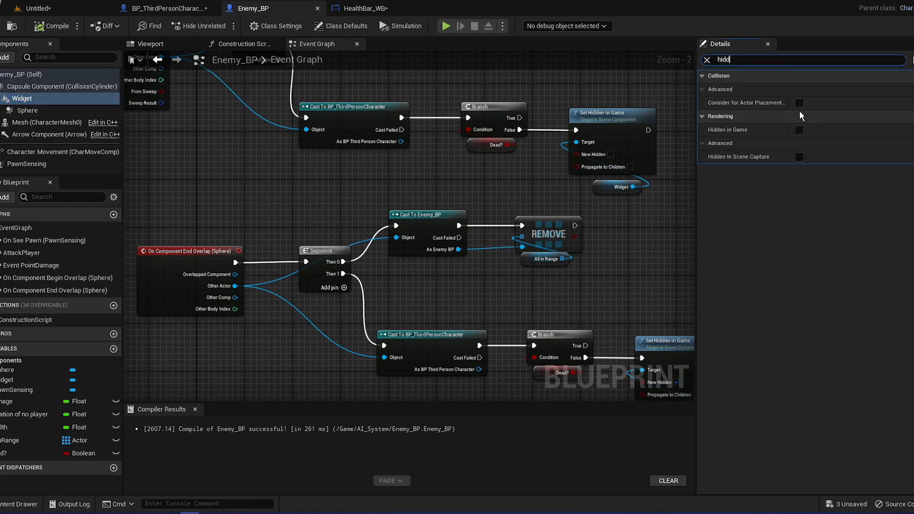
{"action": "left_click", "coordinate": [797, 130]}
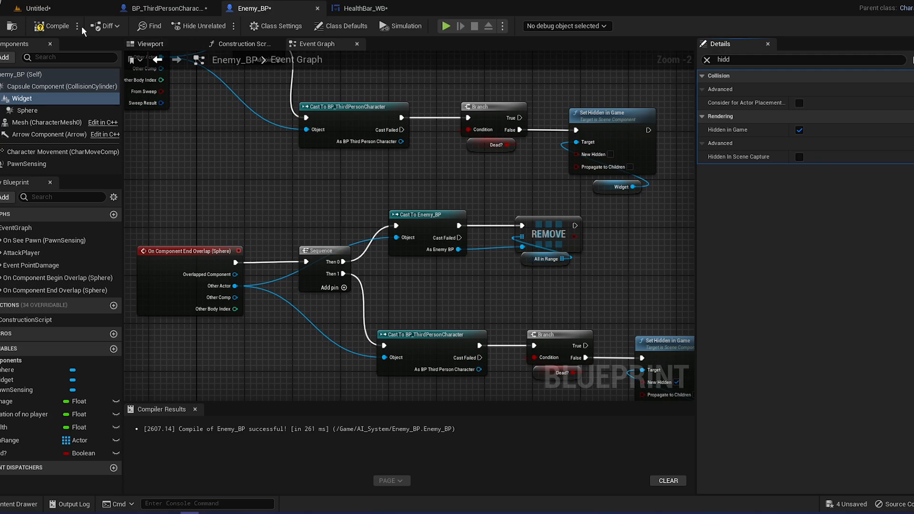
Play-test the level, stop it, and return to the Enemy_BP blueprint
{"action": "left_click", "coordinate": [38, 8]}
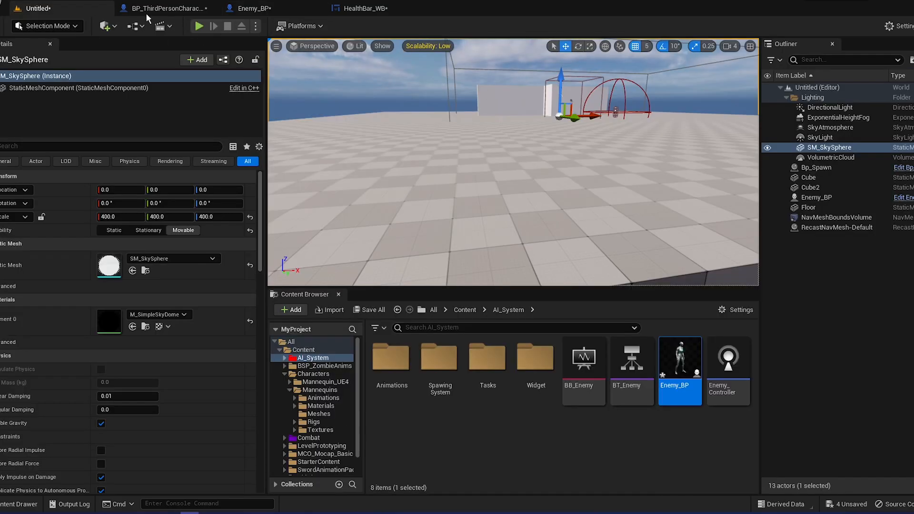
{"action": "left_click", "coordinate": [198, 26]}
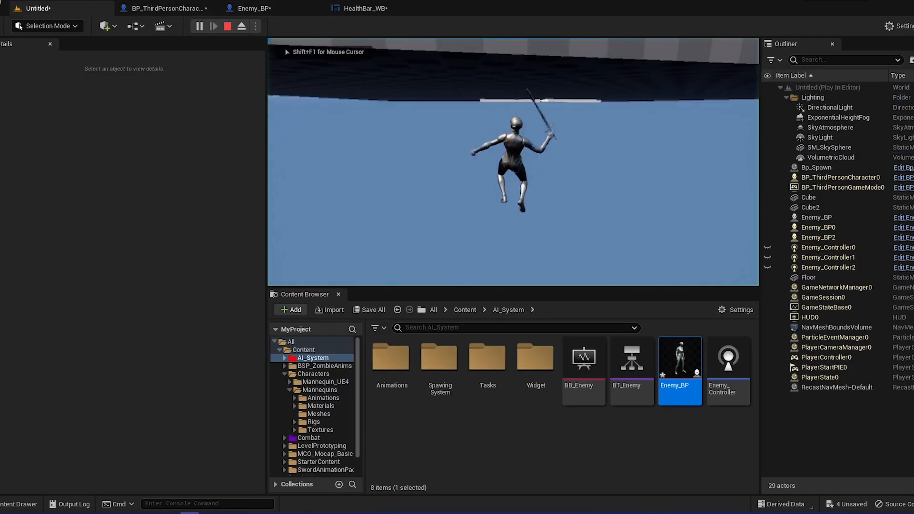
{"action": "left_click", "coordinate": [228, 25]}
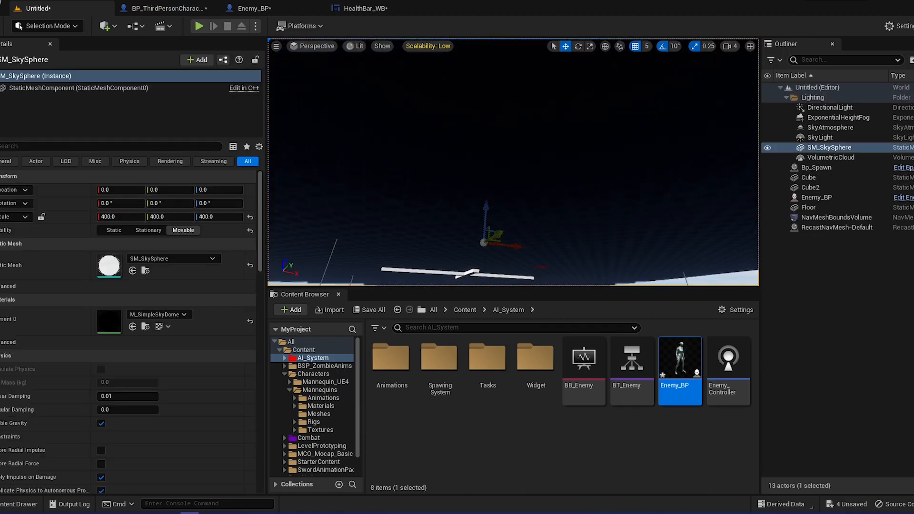
{"action": "left_click", "coordinate": [198, 26]}
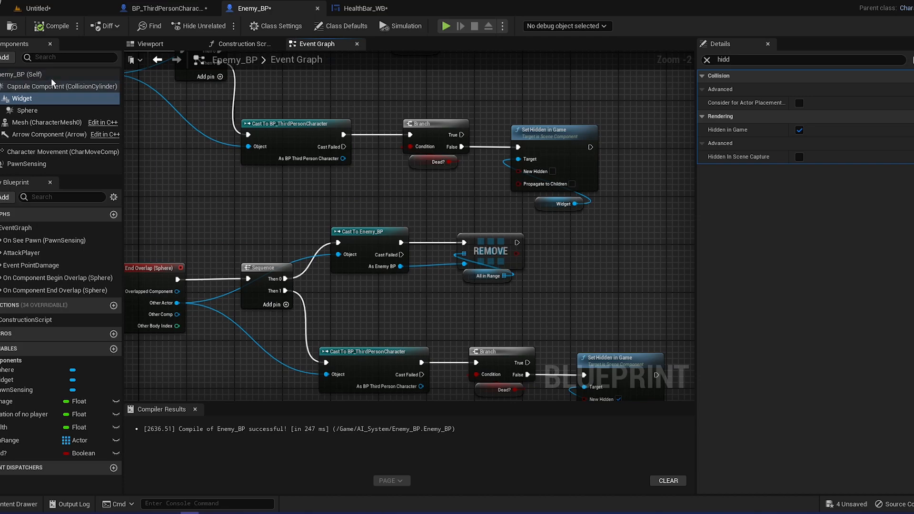
Select the detection sphere and set its Sphere Radius to 1000.0
{"action": "left_click", "coordinate": [28, 110]}
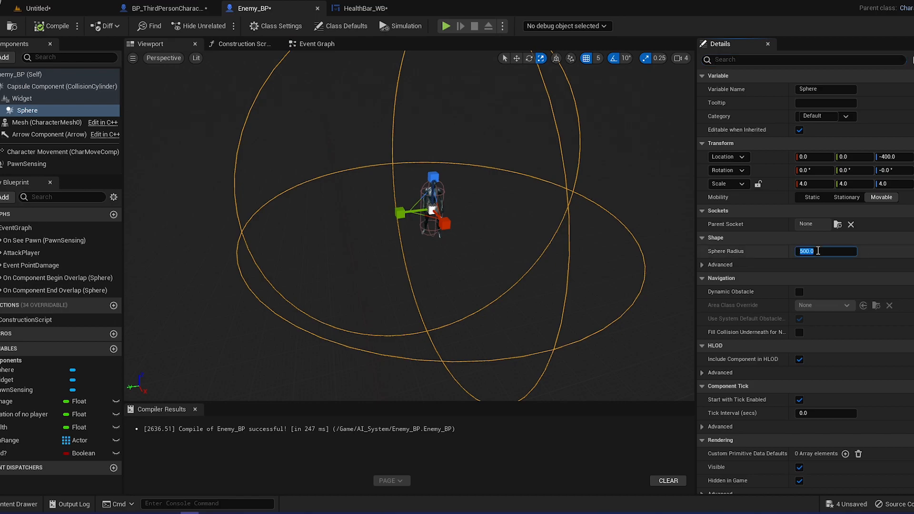
{"action": "type", "text": "1000.0"}
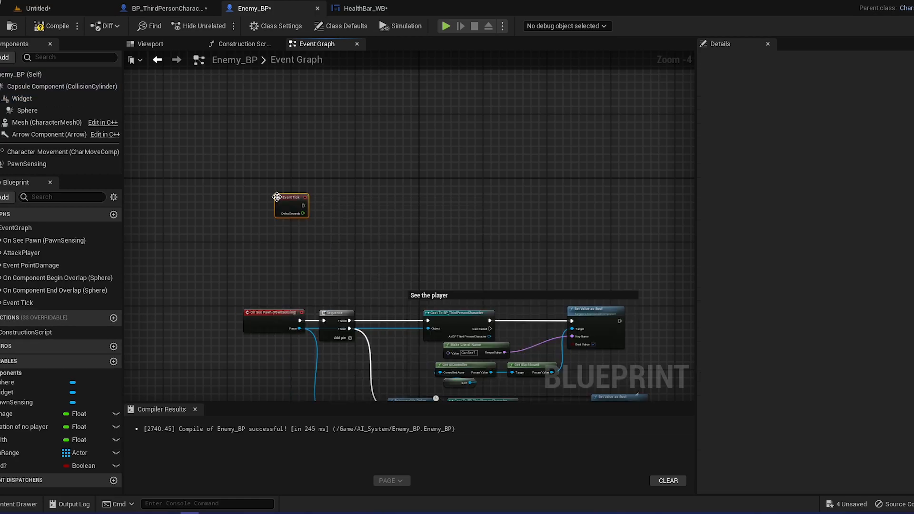
Place a Widget reference in the graph and cast it to HealthBar_WB from Event Tick
{"action": "scroll", "scroll_direction": "down", "scroll_amount": 3}
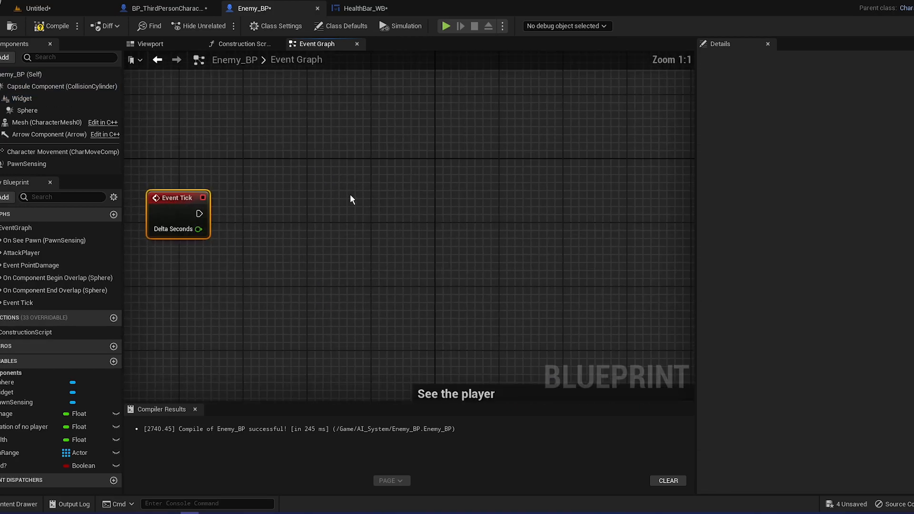
{"action": "left_click", "coordinate": [21, 98]}
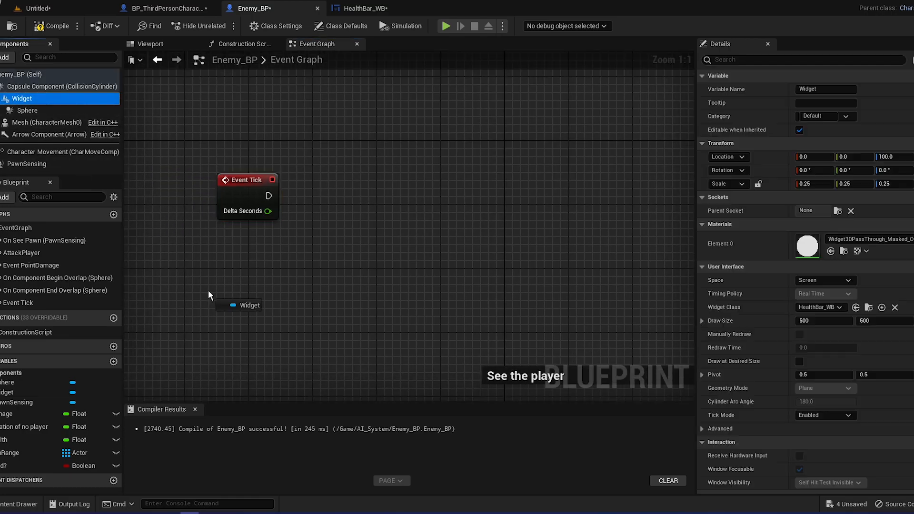
{"action": "left_click_drag", "start_coordinate": [272, 302], "coordinate": [320, 280]}
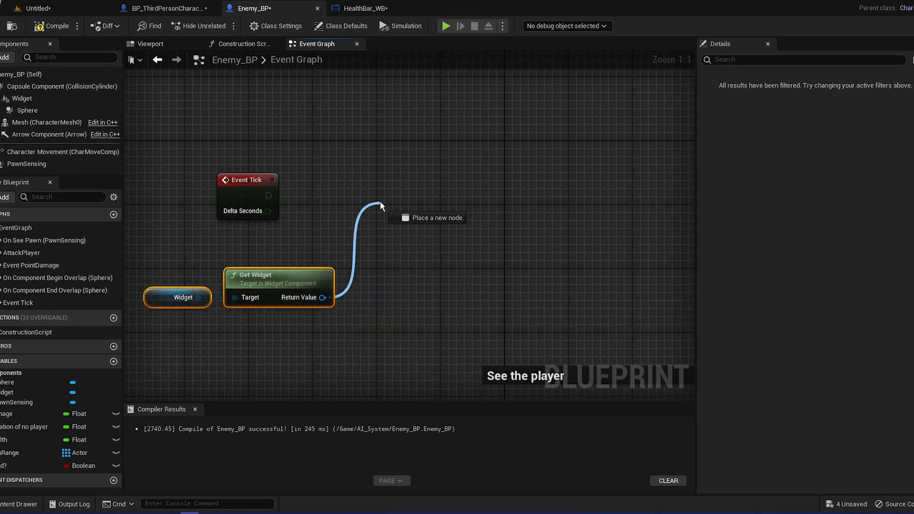
{"action": "type", "text": "cas tto w"}
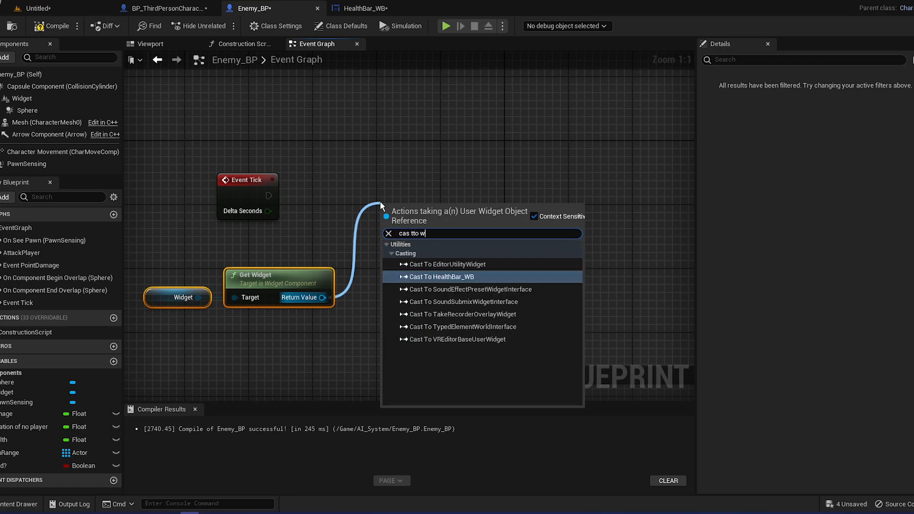
{"action": "left_click", "coordinate": [445, 276]}
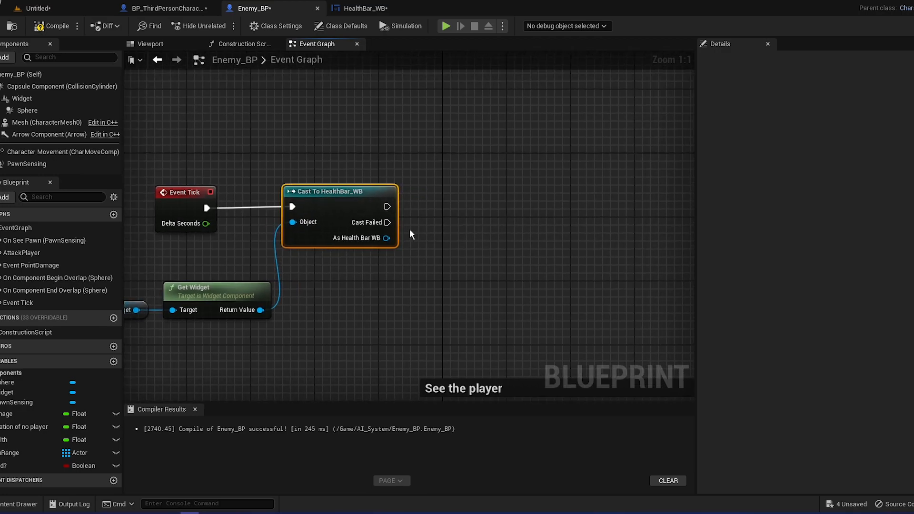
{"action": "left_click_drag", "start_coordinate": [388, 207], "coordinate": [527, 203]}
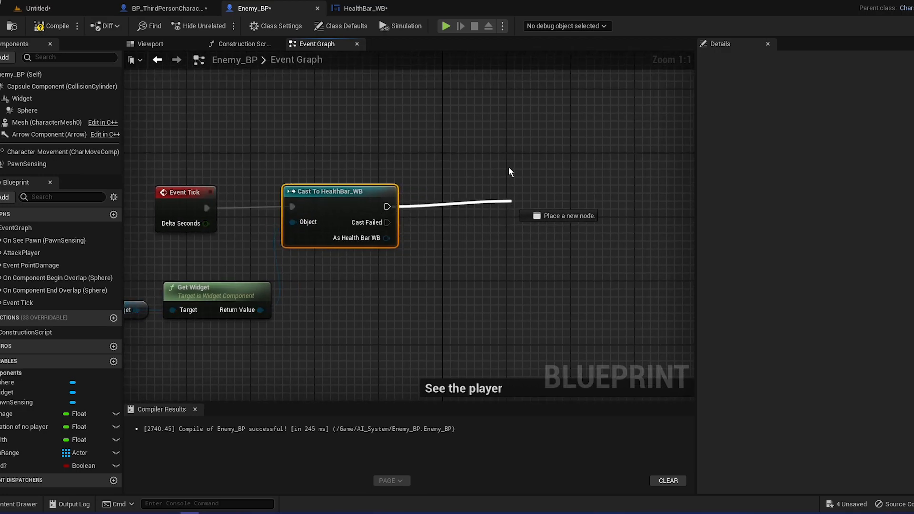
Get HealthBar from the cast result and add a Set Percent node for it
{"action": "left_click_drag", "start_coordinate": [385, 238], "coordinate": [472, 280]}
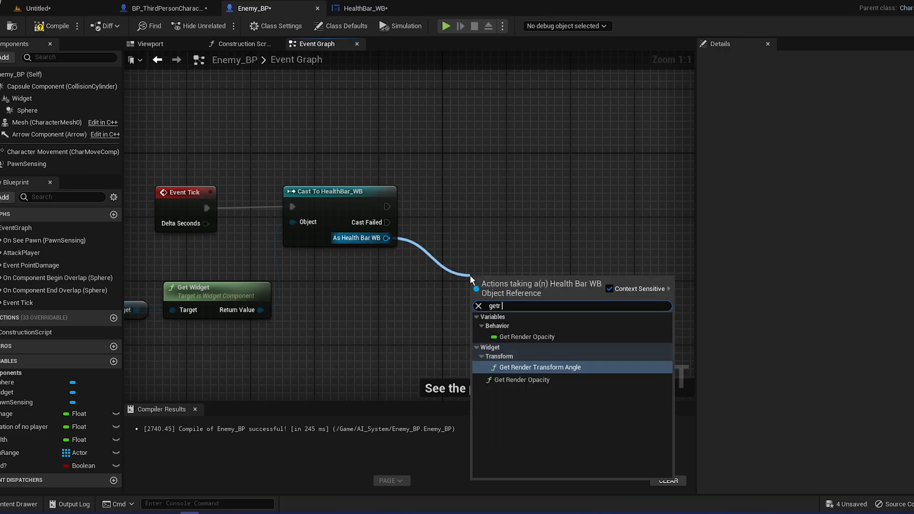
{"action": "key", "text": "BackSpace"}
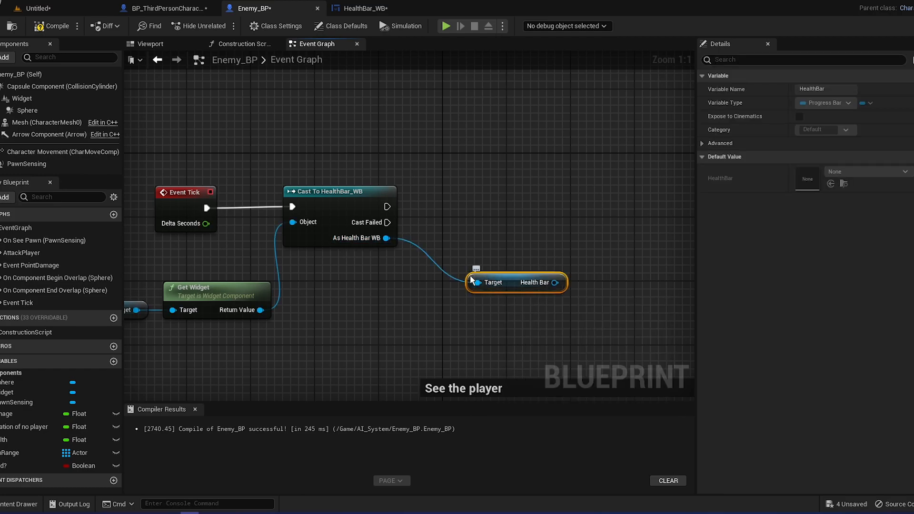
{"action": "left_click", "coordinate": [366, 9]}
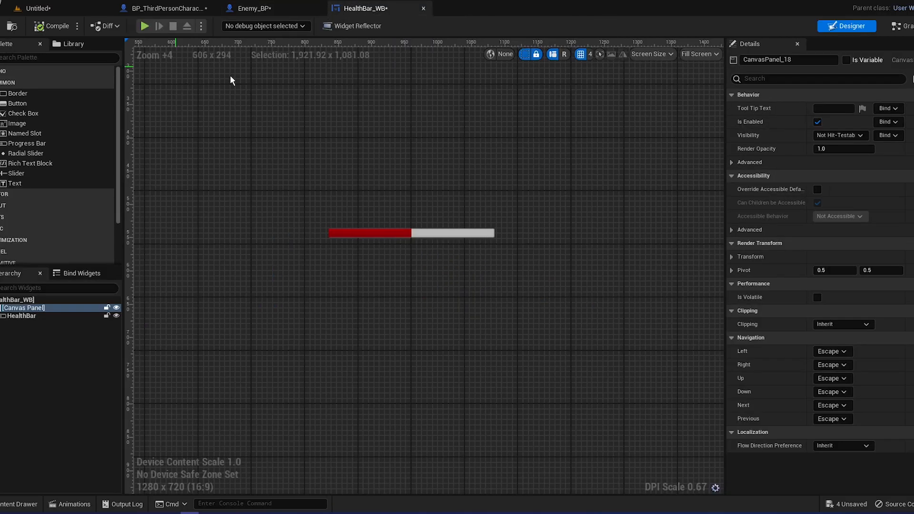
{"action": "left_click", "coordinate": [259, 9]}
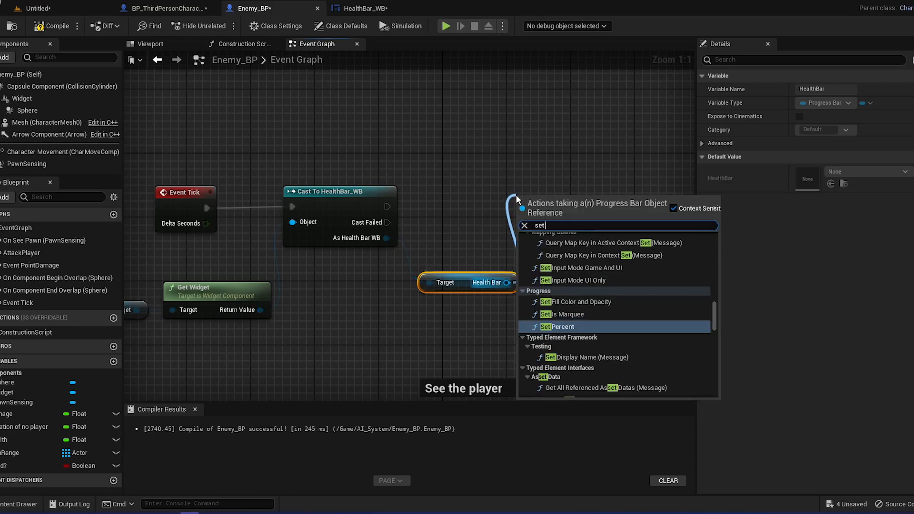
{"action": "type", "text": "pr"}
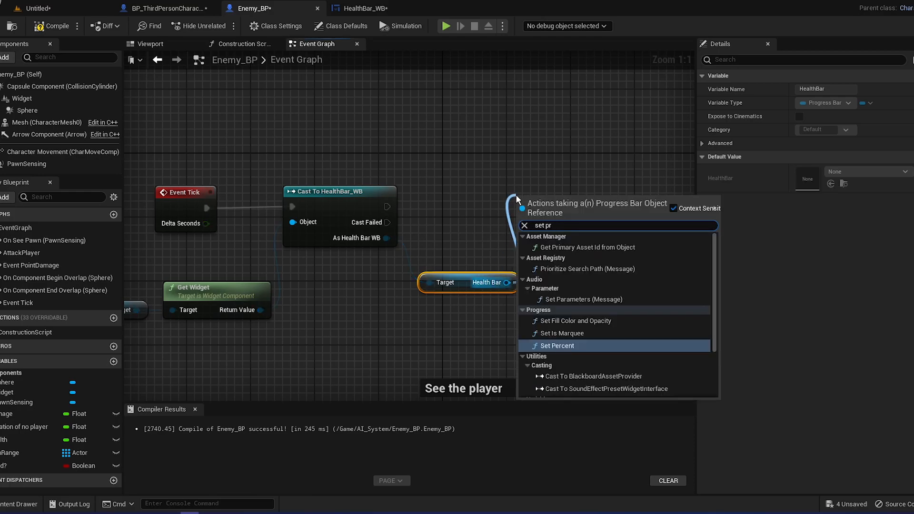
{"action": "left_click", "coordinate": [559, 345]}
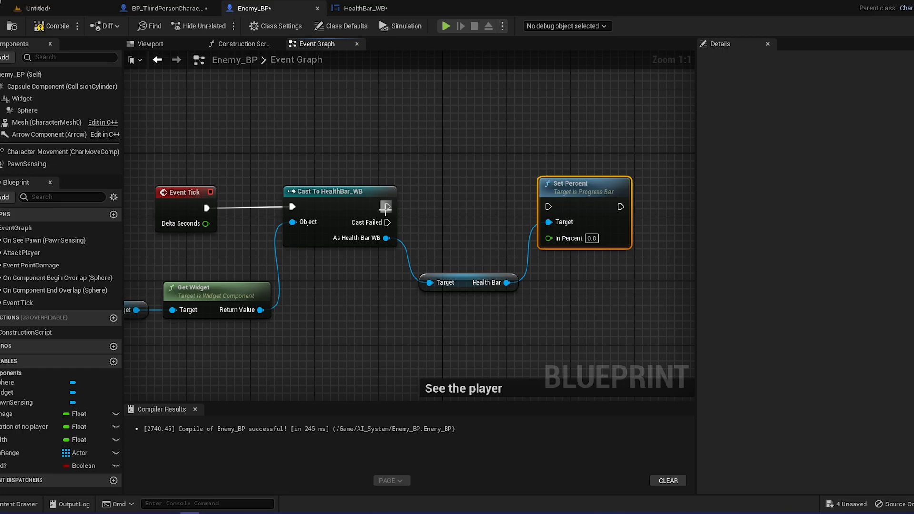
{"action": "left_click", "coordinate": [360, 8]}
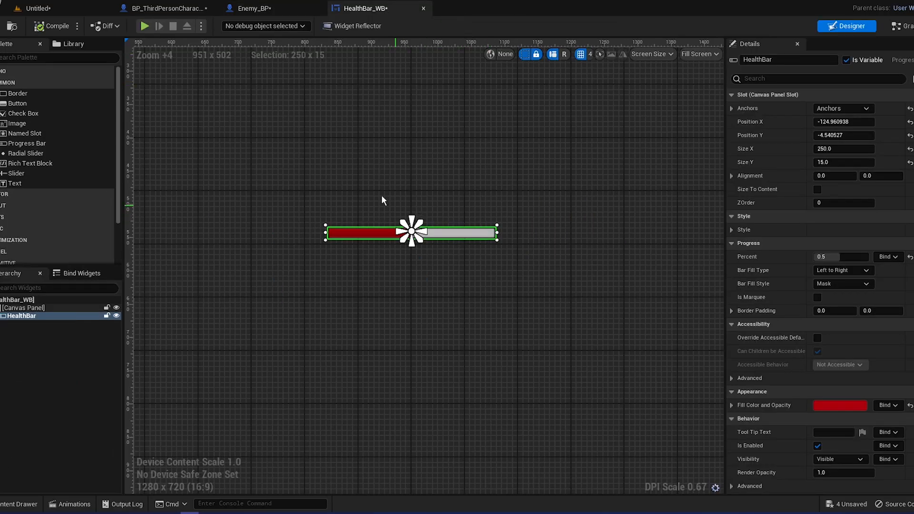
{"action": "left_click", "coordinate": [255, 9]}
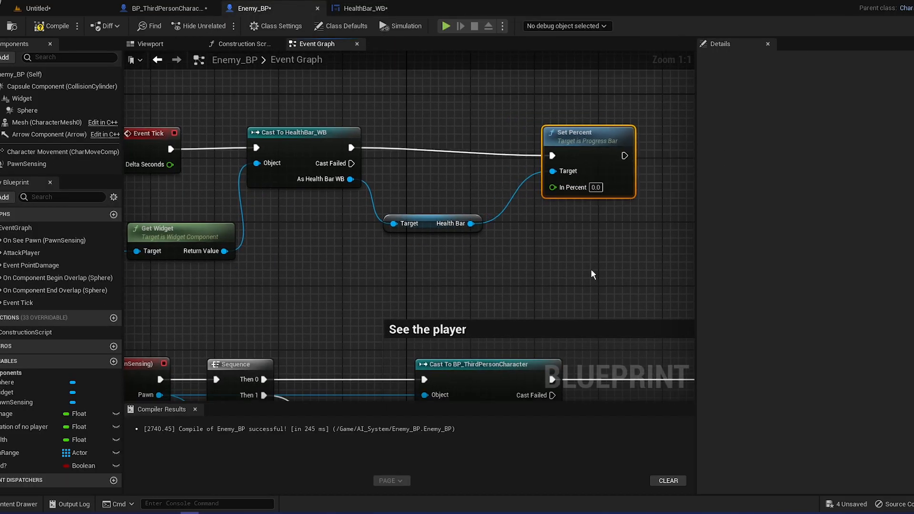
Place a Health getter and feed it into a Divide node toward In Percent
{"action": "scroll", "scroll_direction": "down", "scroll_amount": 3}
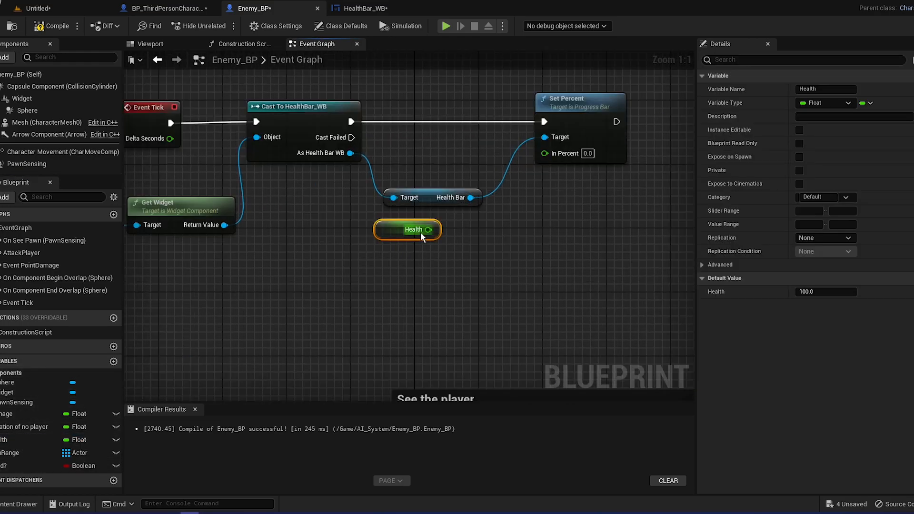
{"action": "left_click_drag", "start_coordinate": [430, 229], "coordinate": [482, 233]}
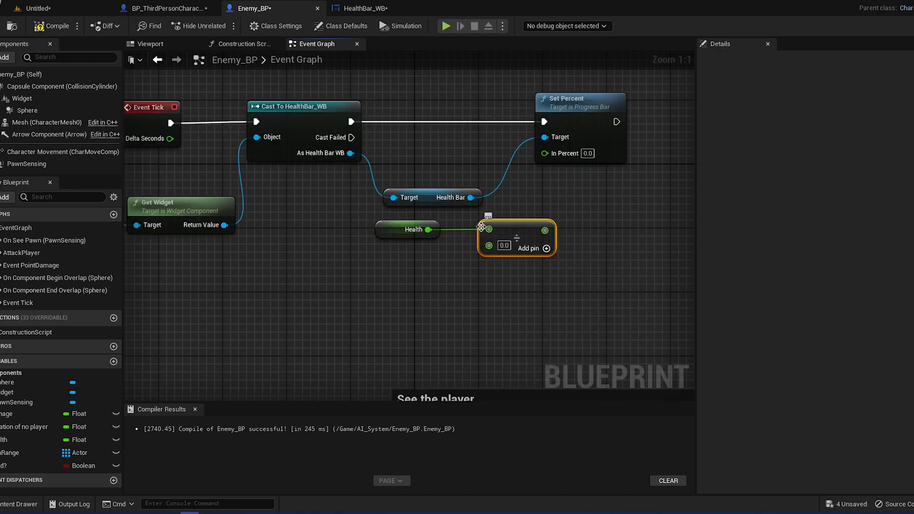
{"action": "left_click_drag", "start_coordinate": [488, 229], "coordinate": [544, 153]}
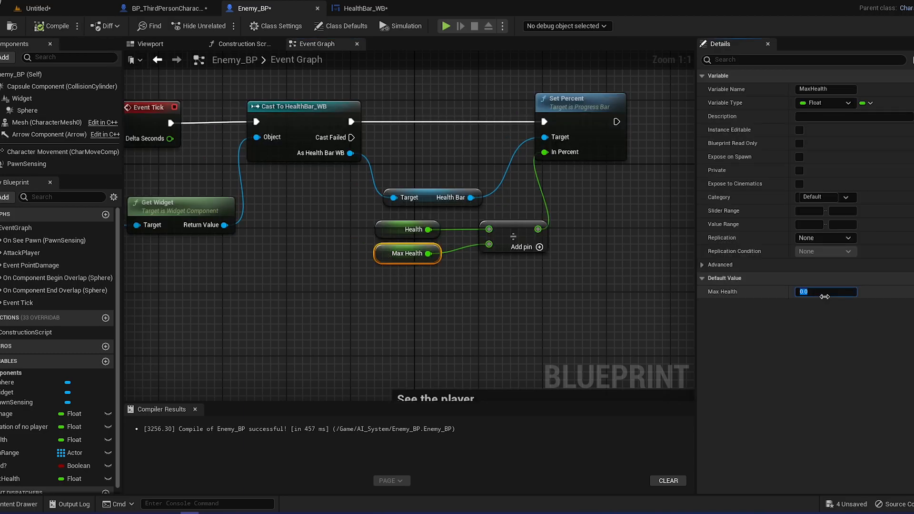
{"action": "mouse_move", "coordinate": [55, 26]}
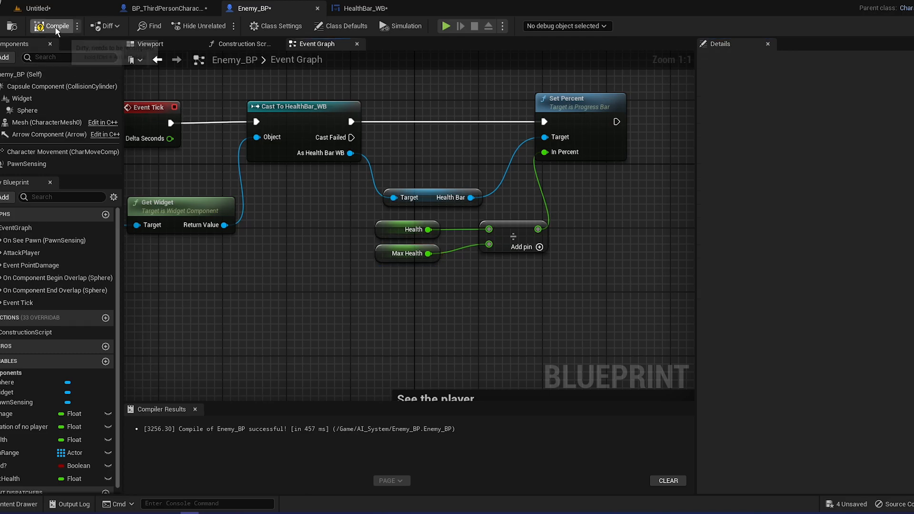
Play-test from the level tab, glance at BP_ThirdPersonCharacter, and return to the level editor
{"action": "left_click", "coordinate": [44, 8]}
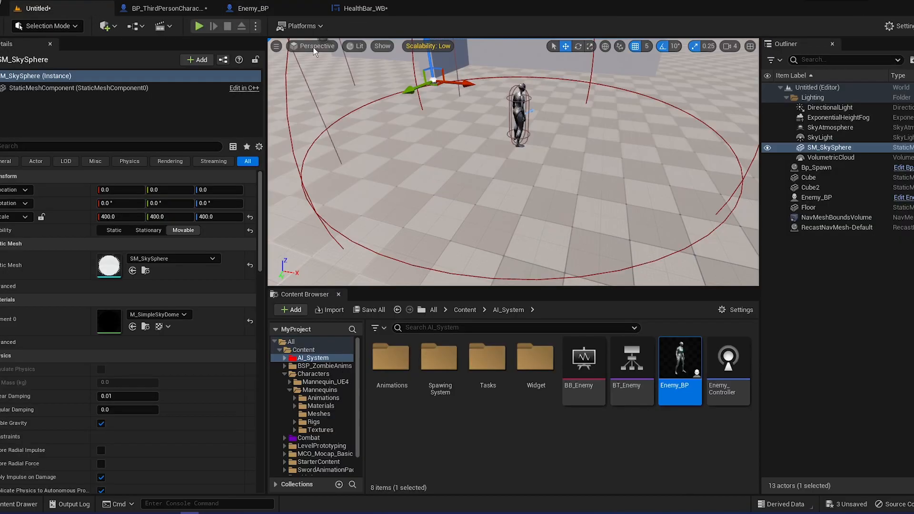
{"action": "mouse_move", "coordinate": [430, 96]}
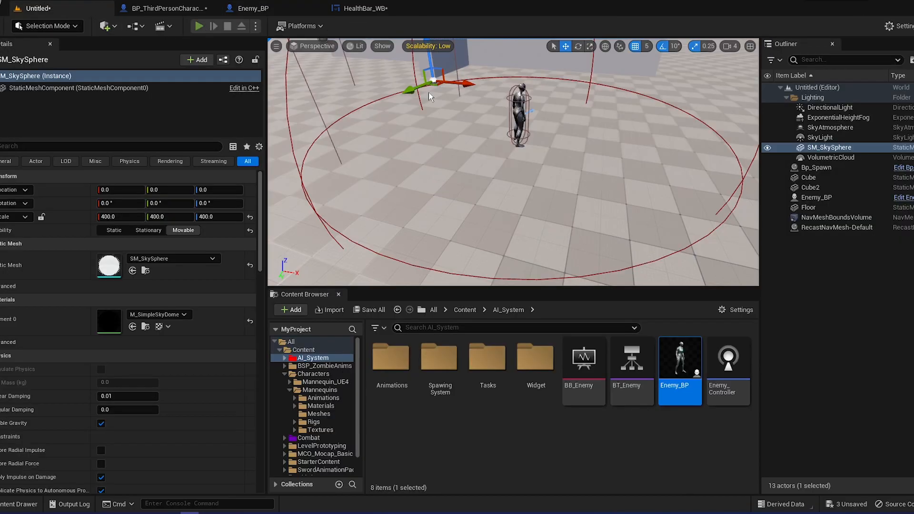
{"action": "left_click", "coordinate": [198, 26]}
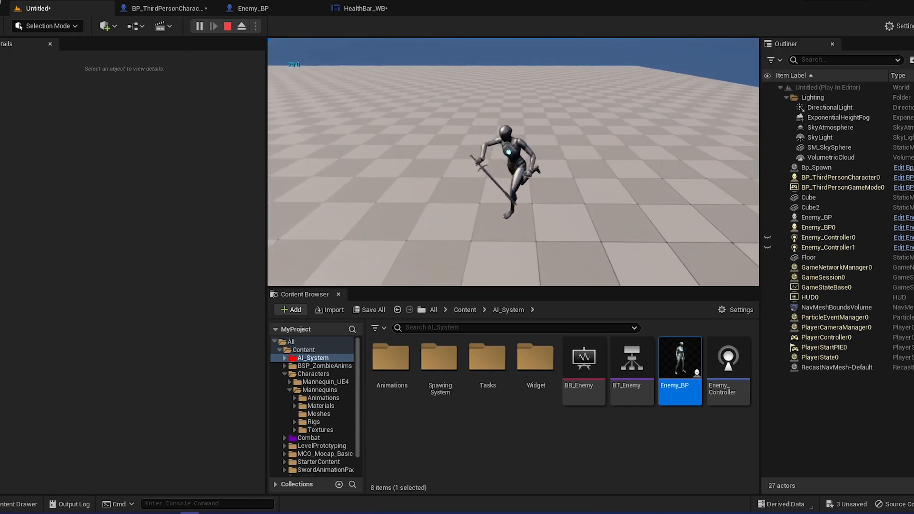
{"action": "left_click", "coordinate": [166, 9]}
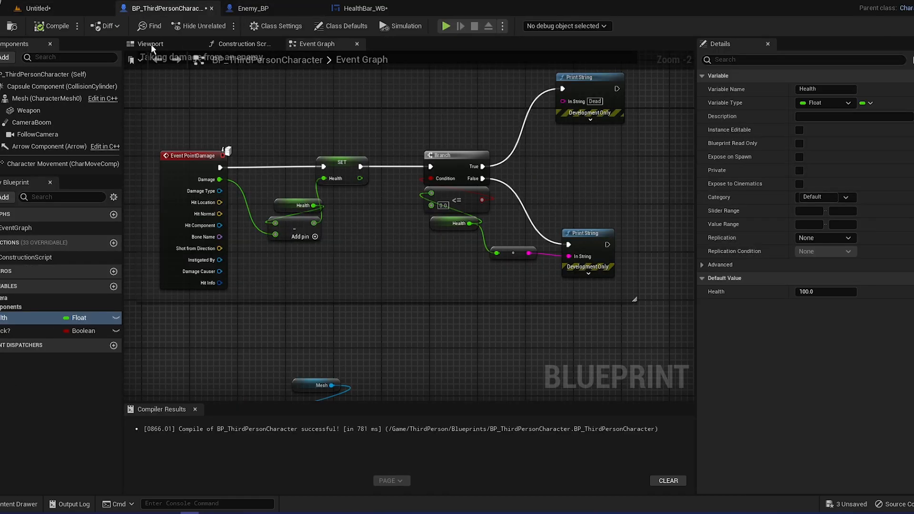
{"action": "left_click", "coordinate": [35, 9]}
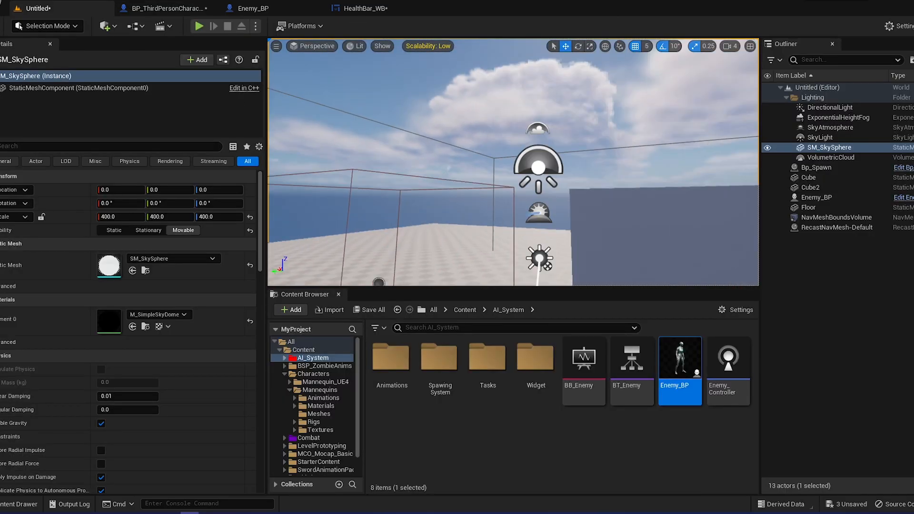